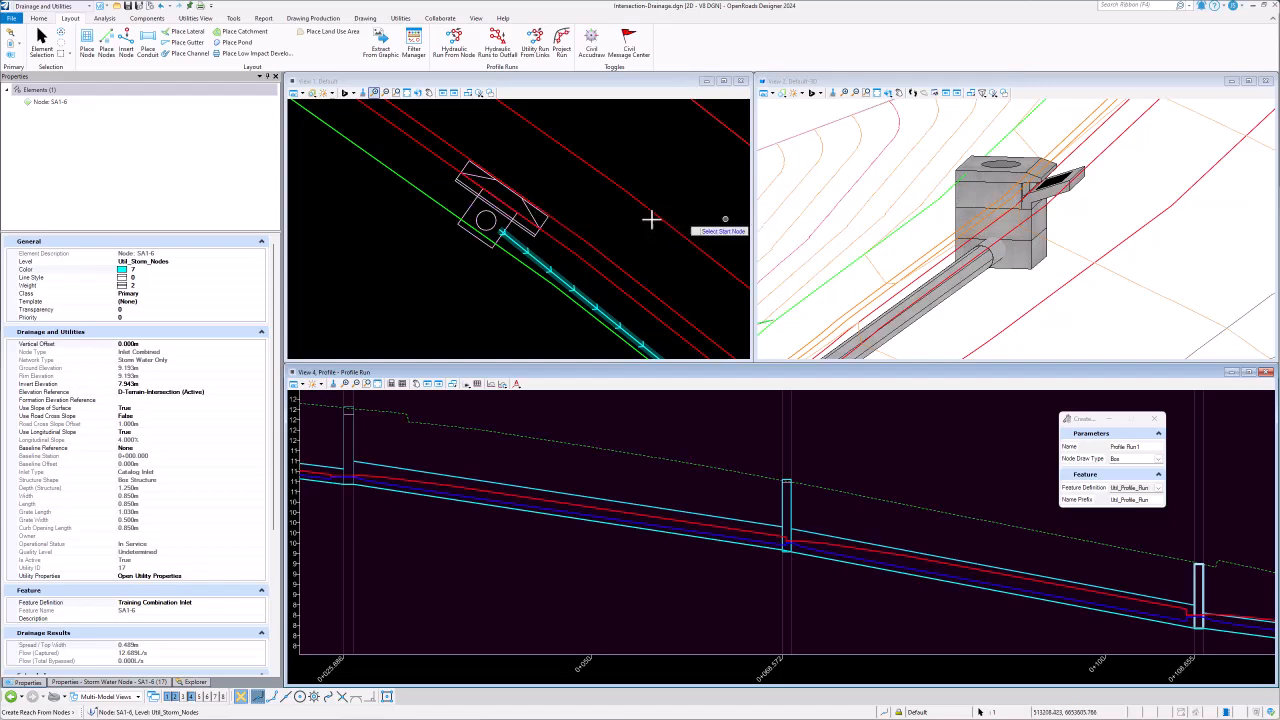
mouse_move(967, 210)
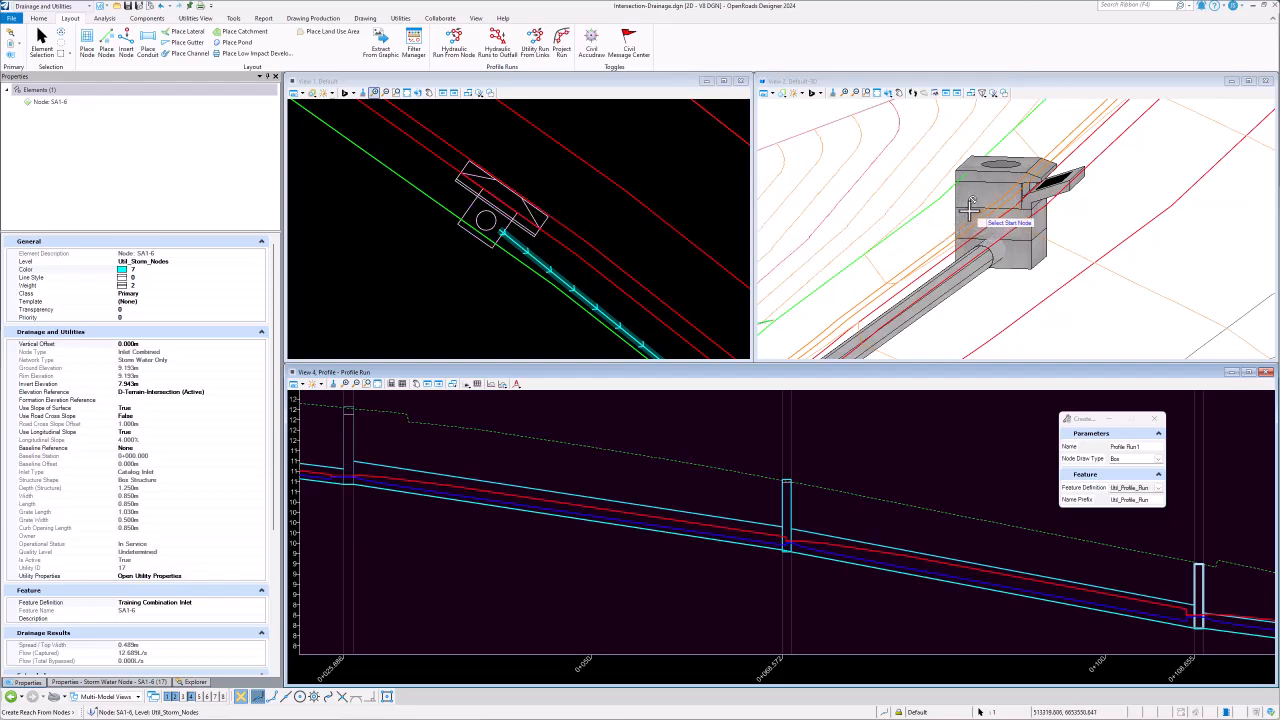
mouse_move(1160, 590)
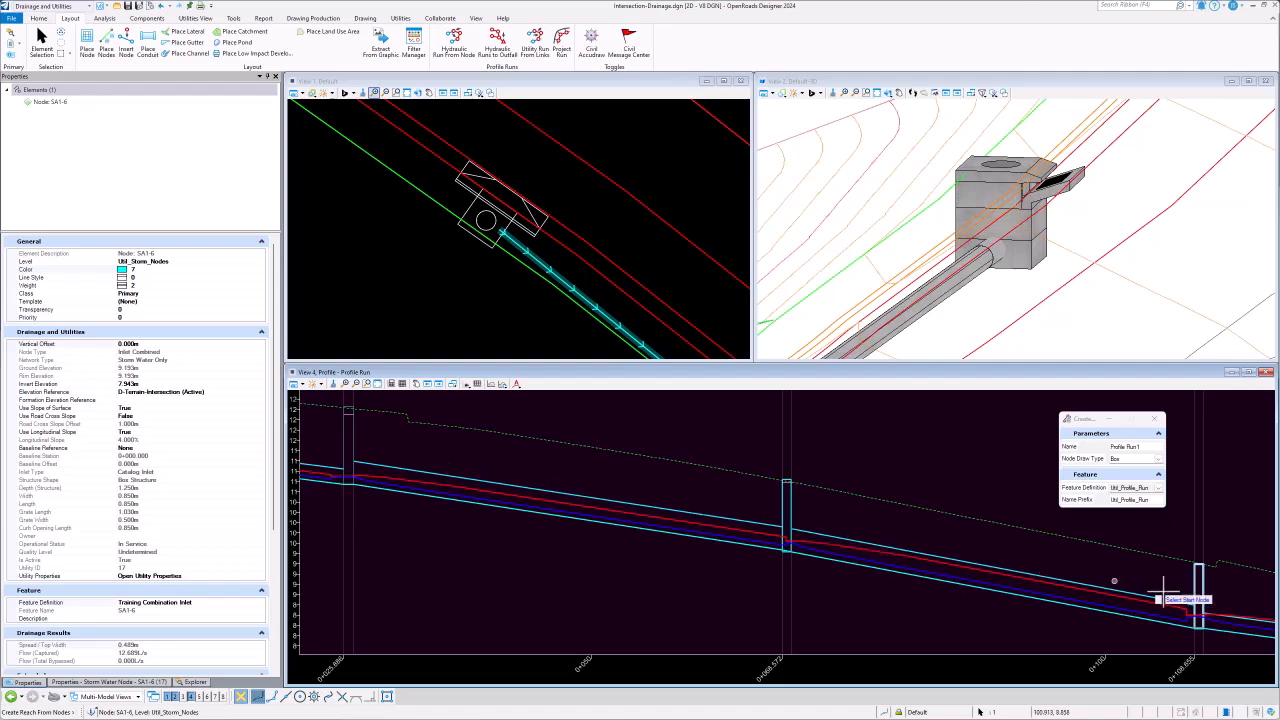
mouse_move(1030, 325)
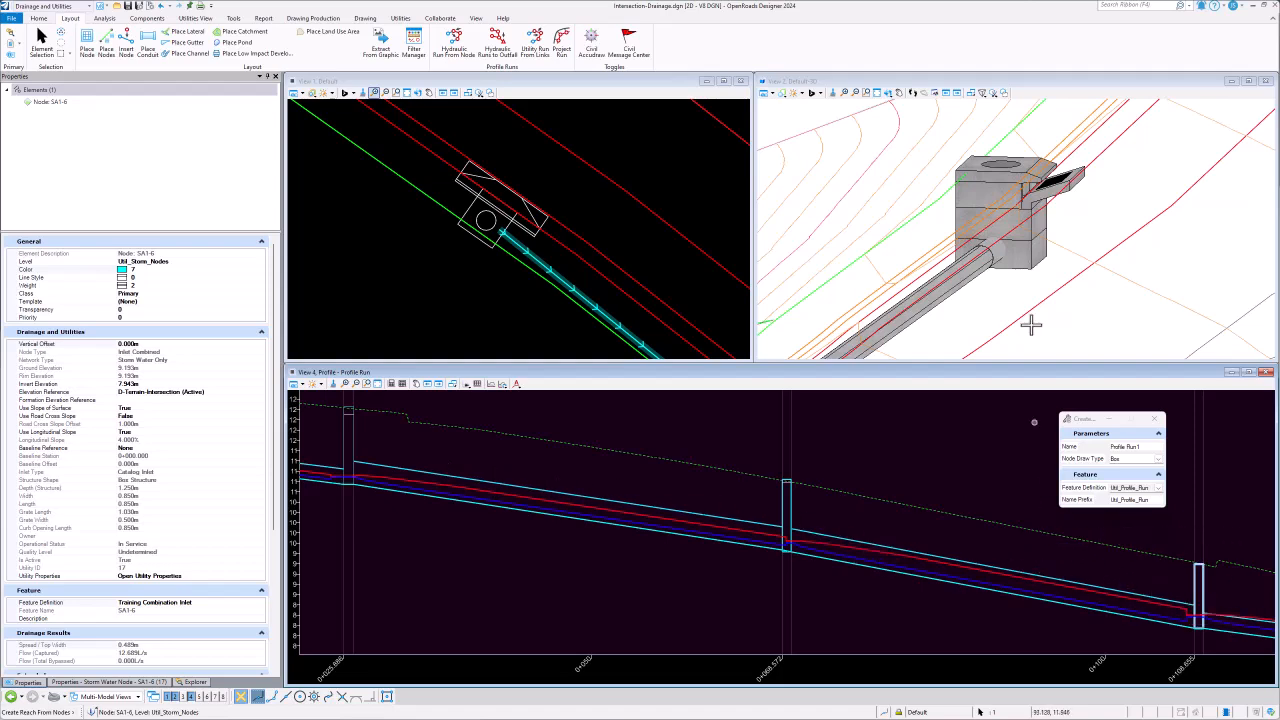
mouse_move(1015, 163)
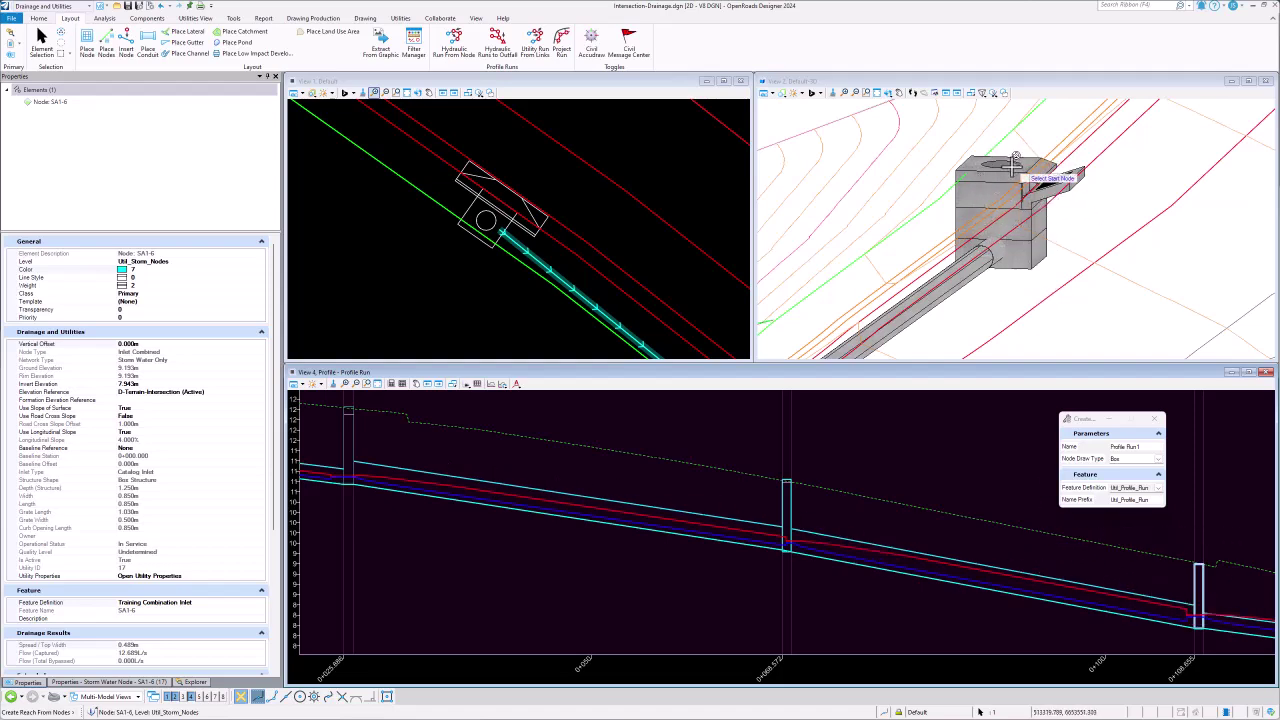
mouse_move(1035, 200)
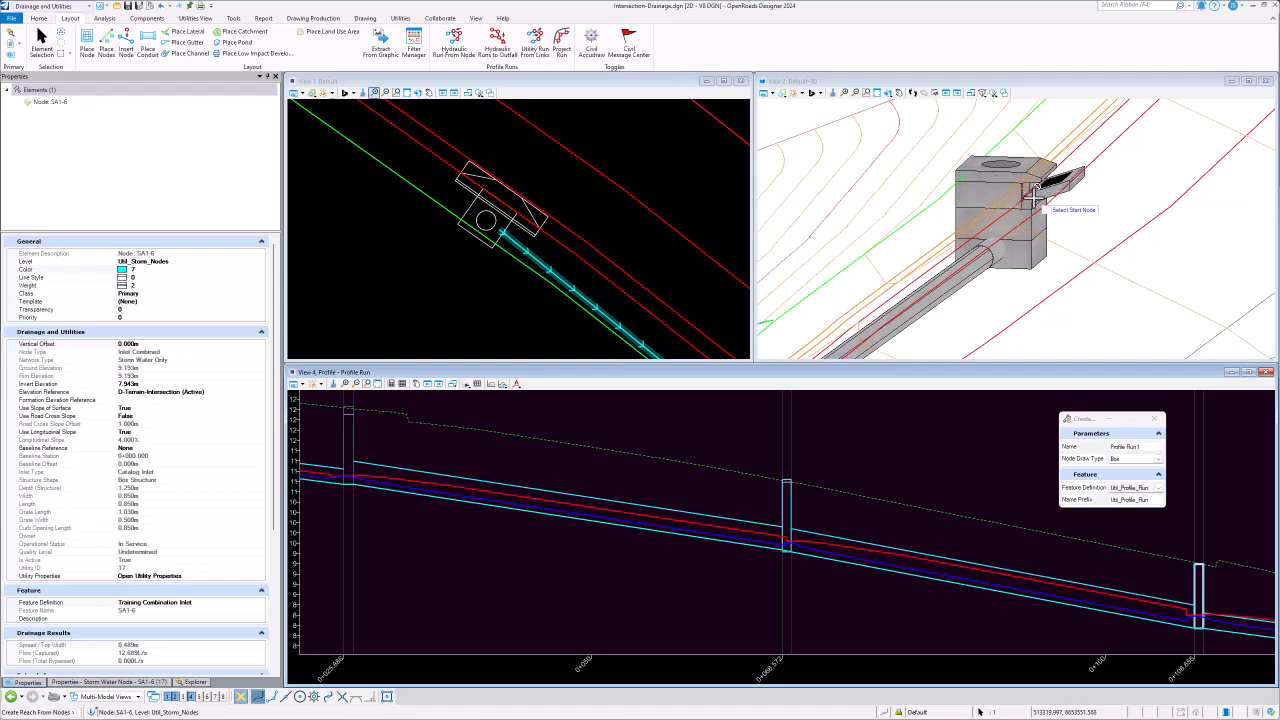
mouse_move(1055, 178)
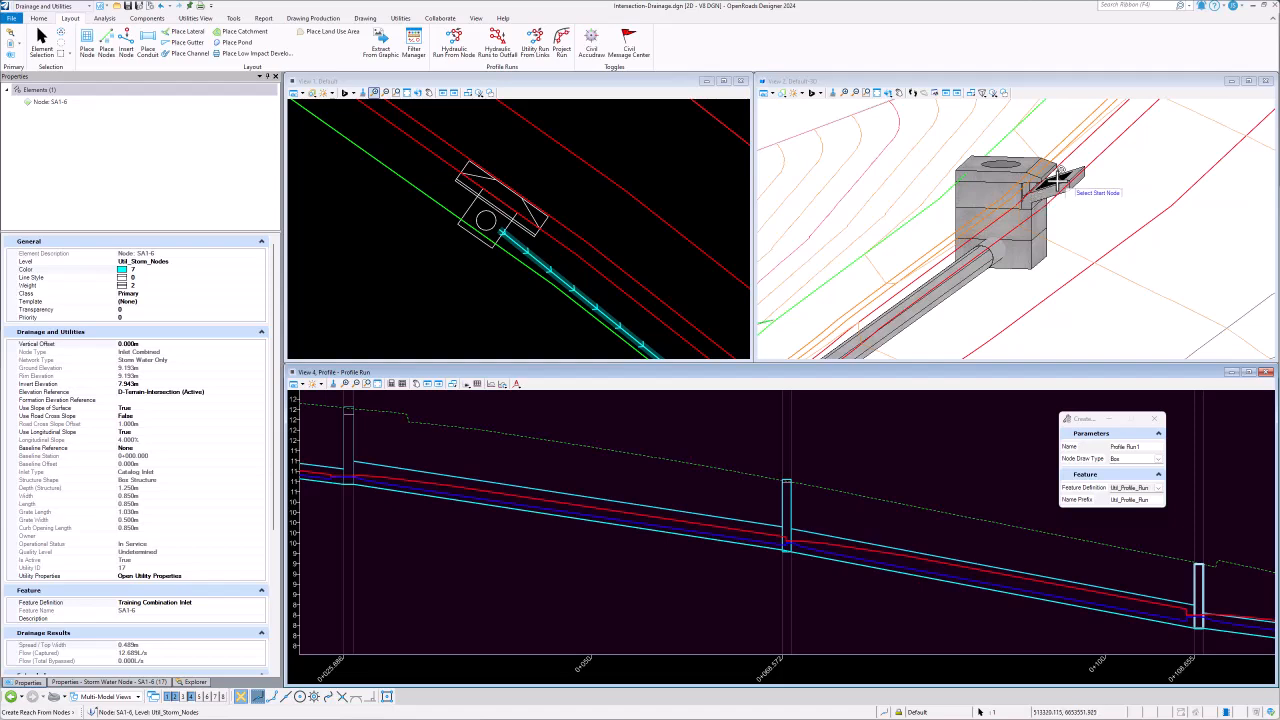
mouse_move(1070, 155)
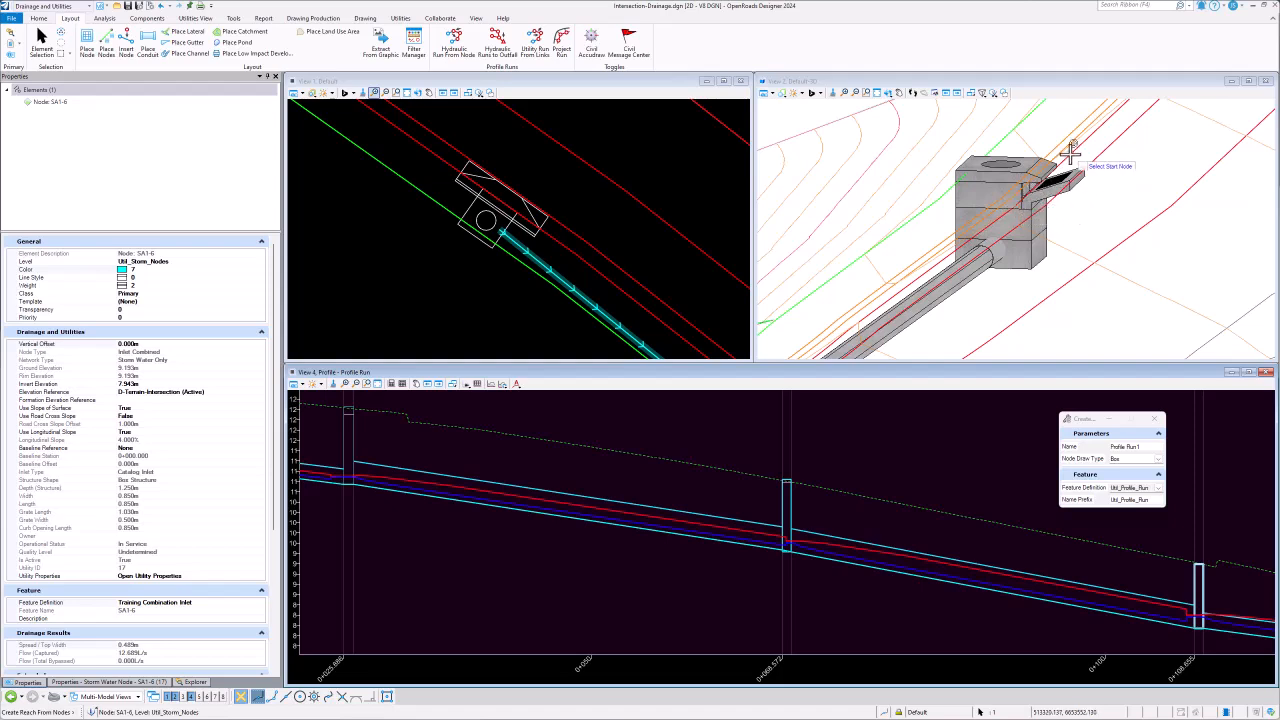
mouse_move(1205, 133)
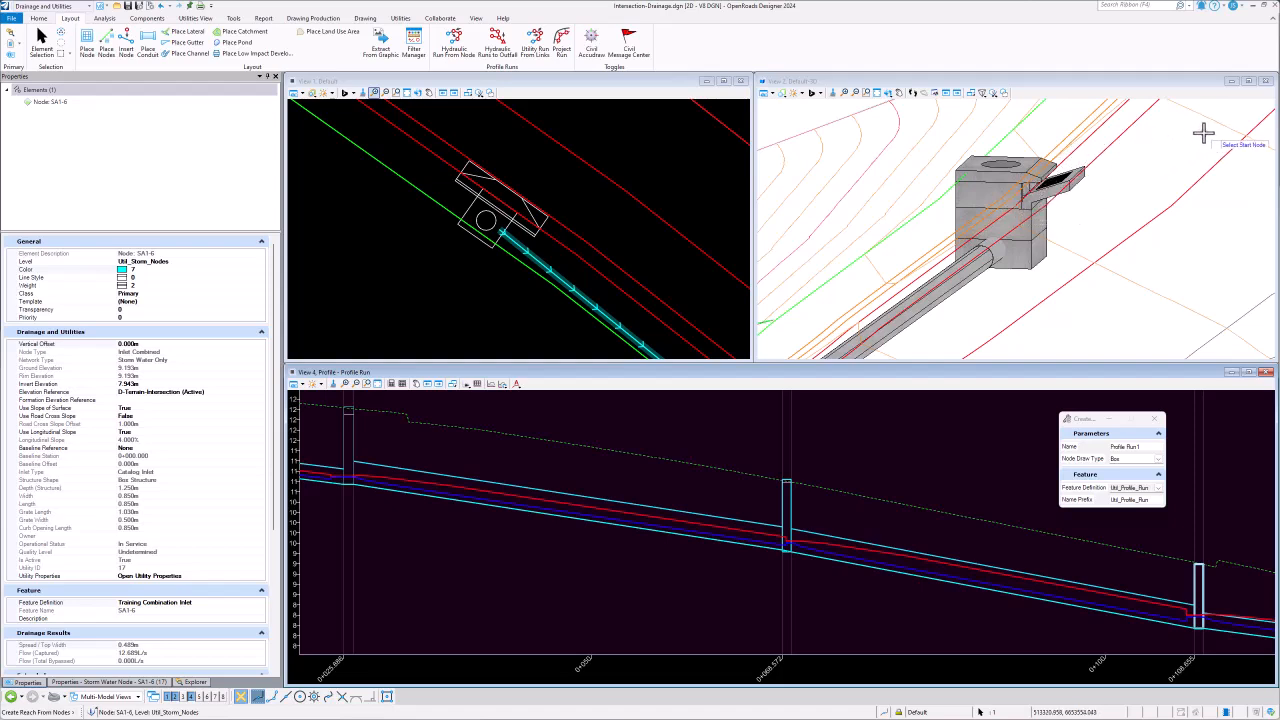
mouse_move(1158, 124)
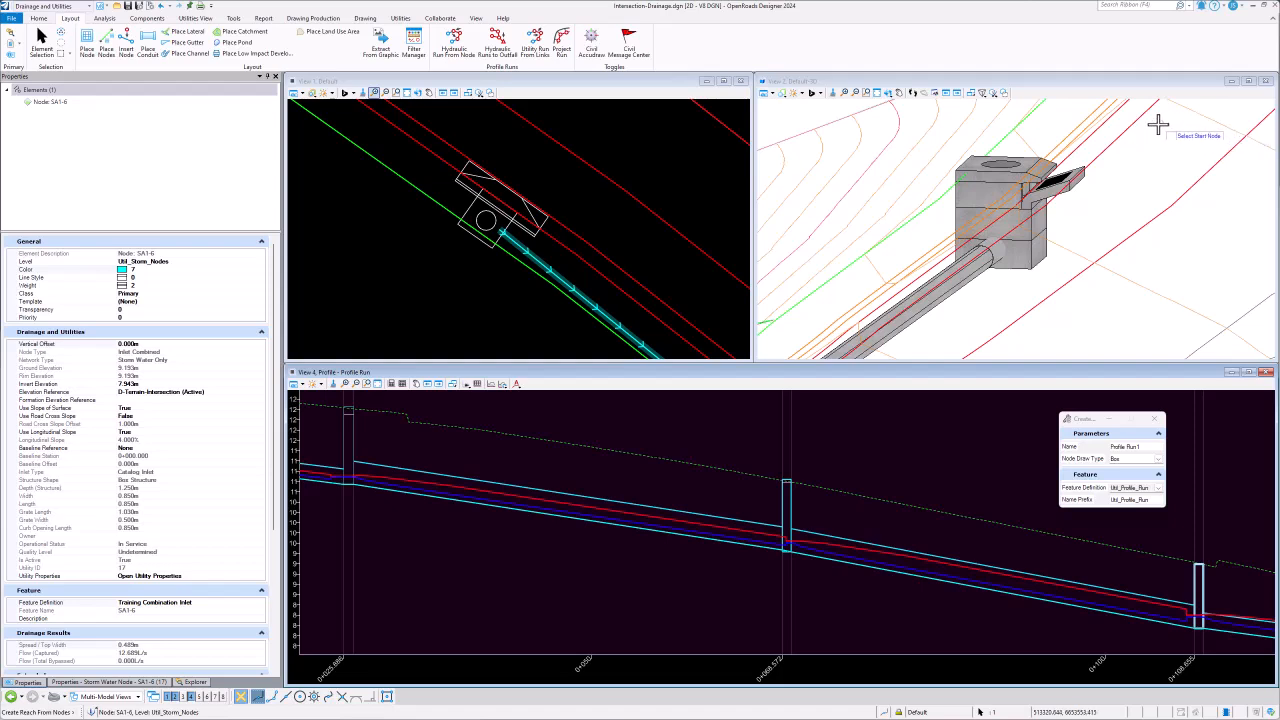
mouse_move(1047, 188)
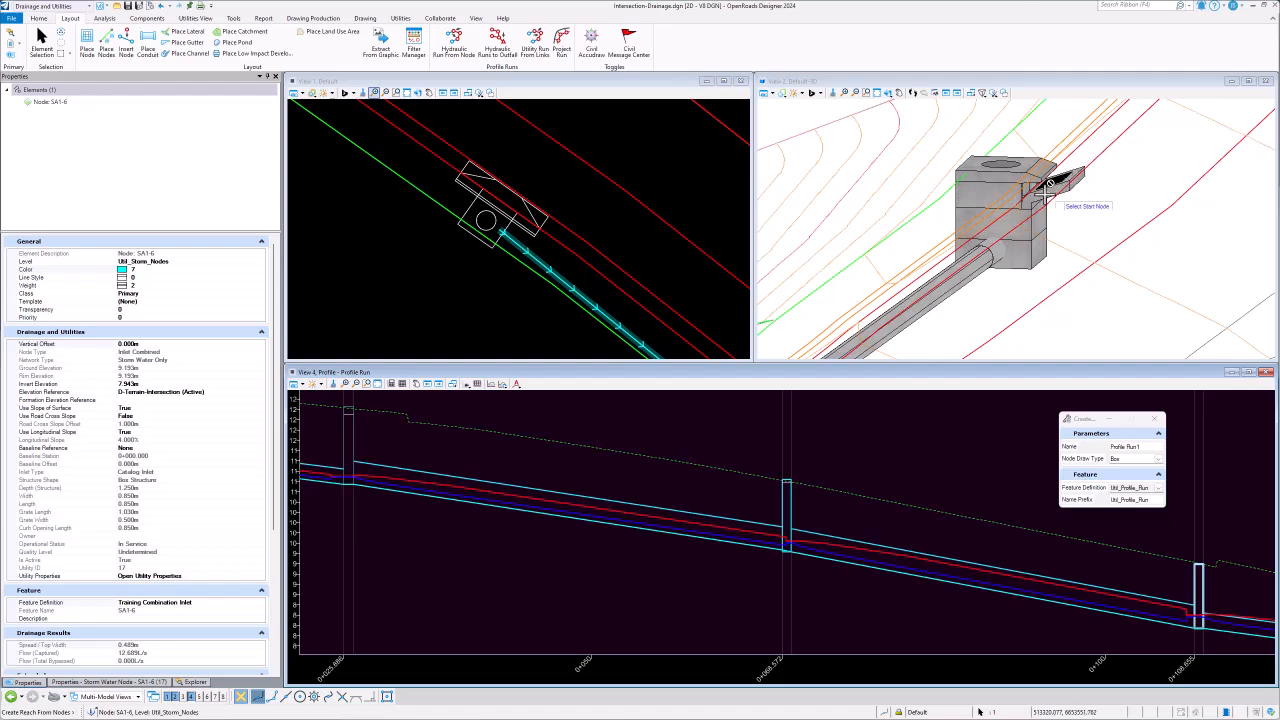
mouse_move(1058, 180)
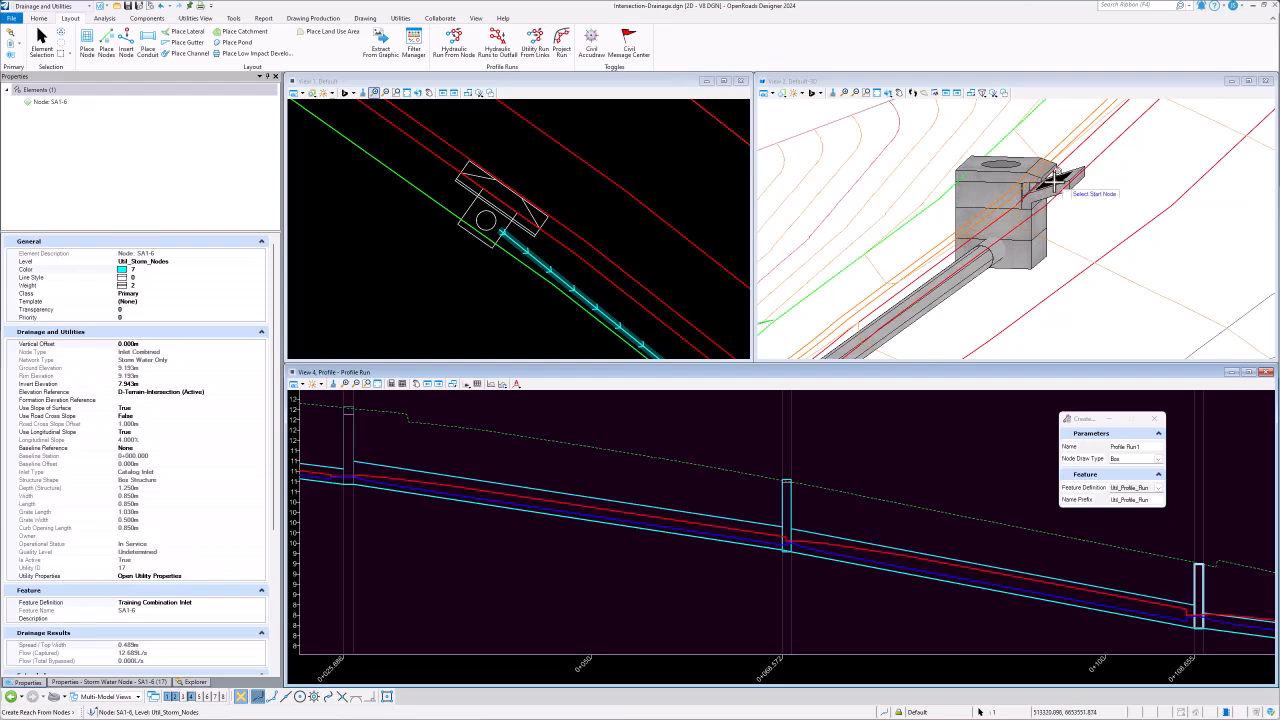
mouse_move(1050, 180)
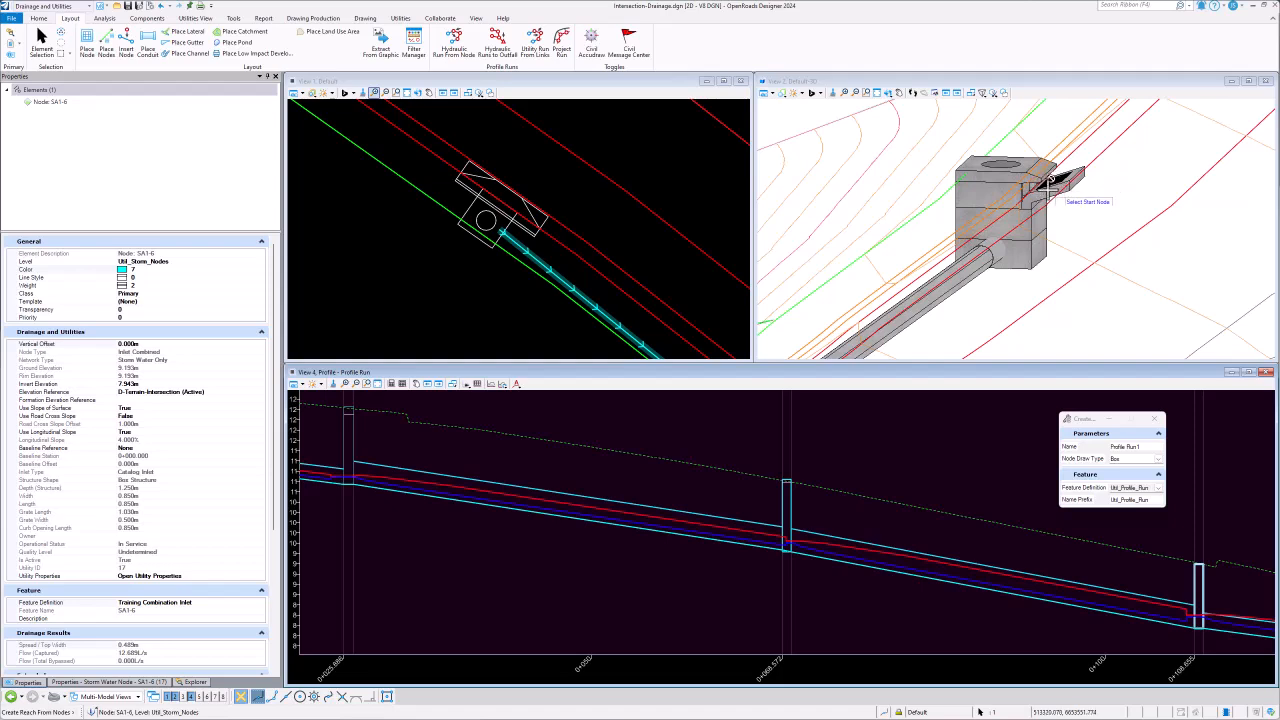
mouse_move(1078, 165)
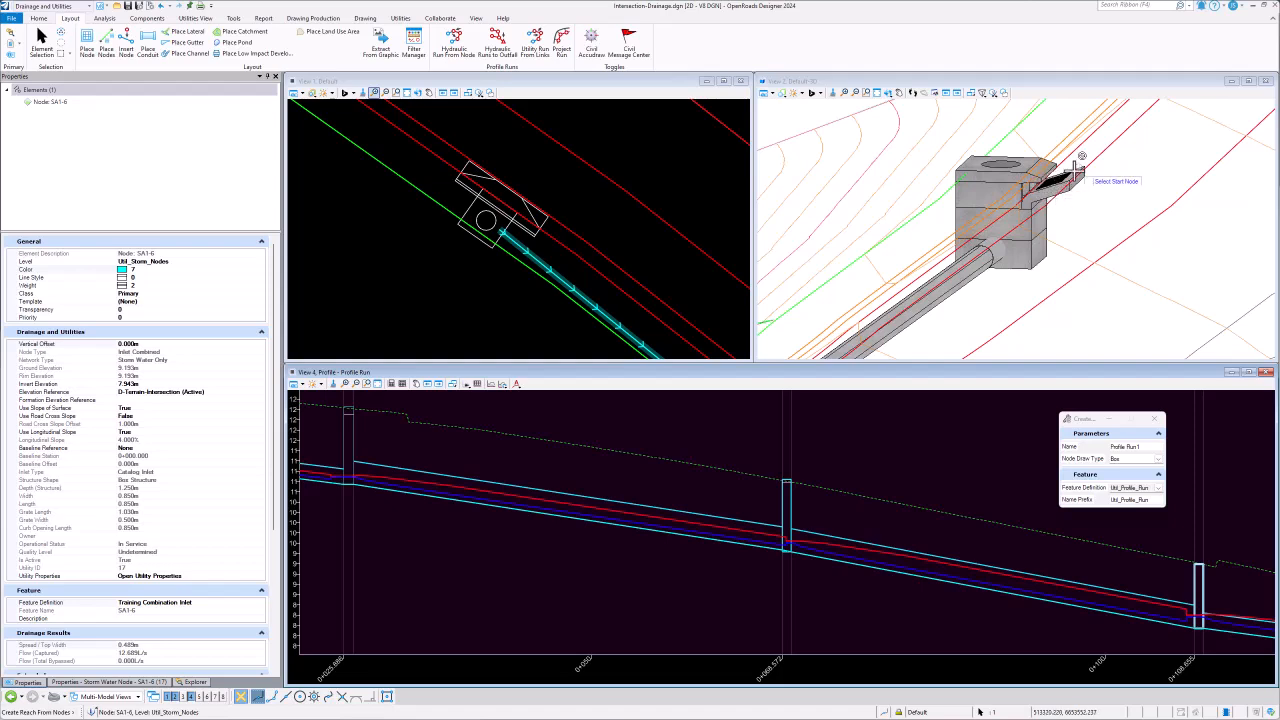
mouse_move(1035, 190)
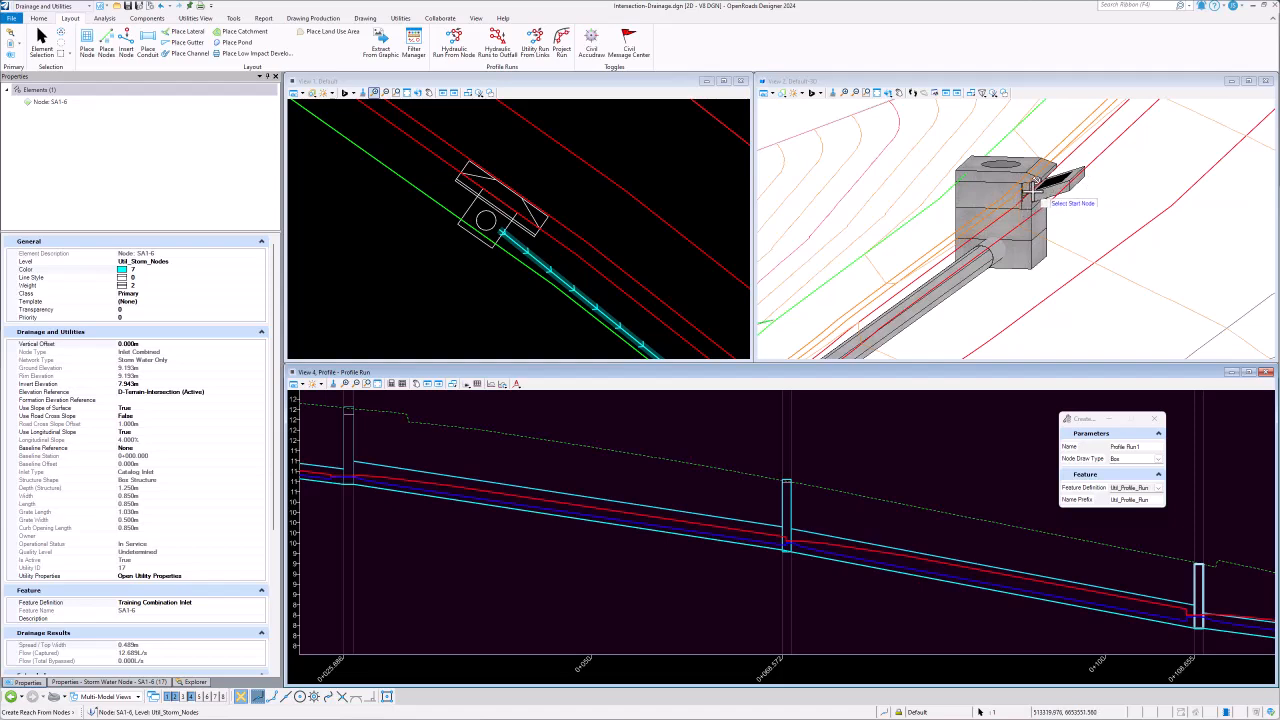
mouse_move(1025, 200)
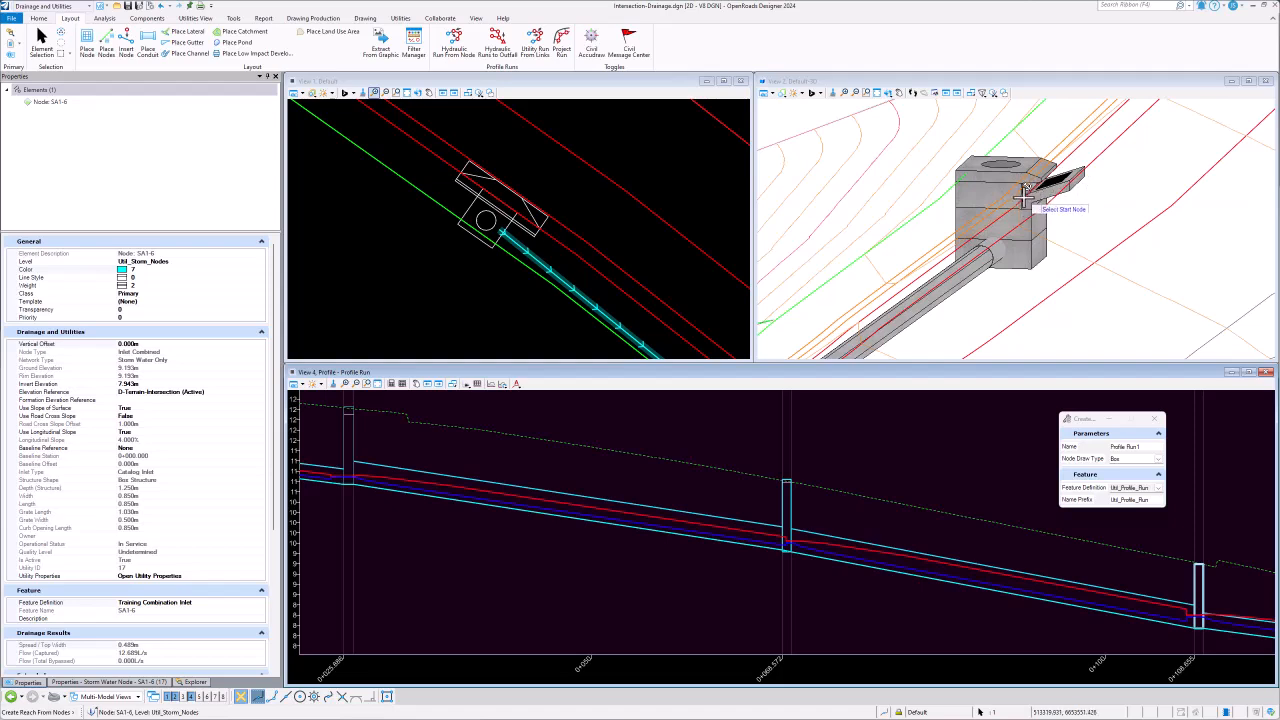
mouse_move(1005, 165)
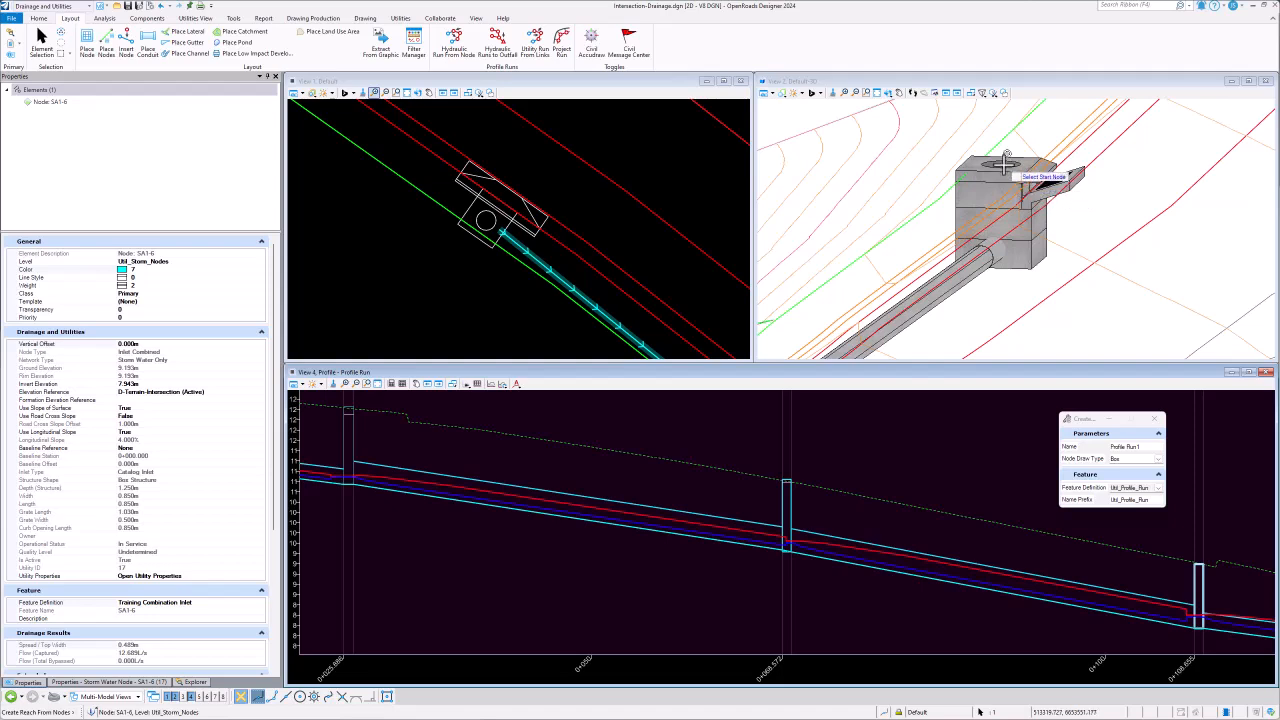
mouse_move(1020, 205)
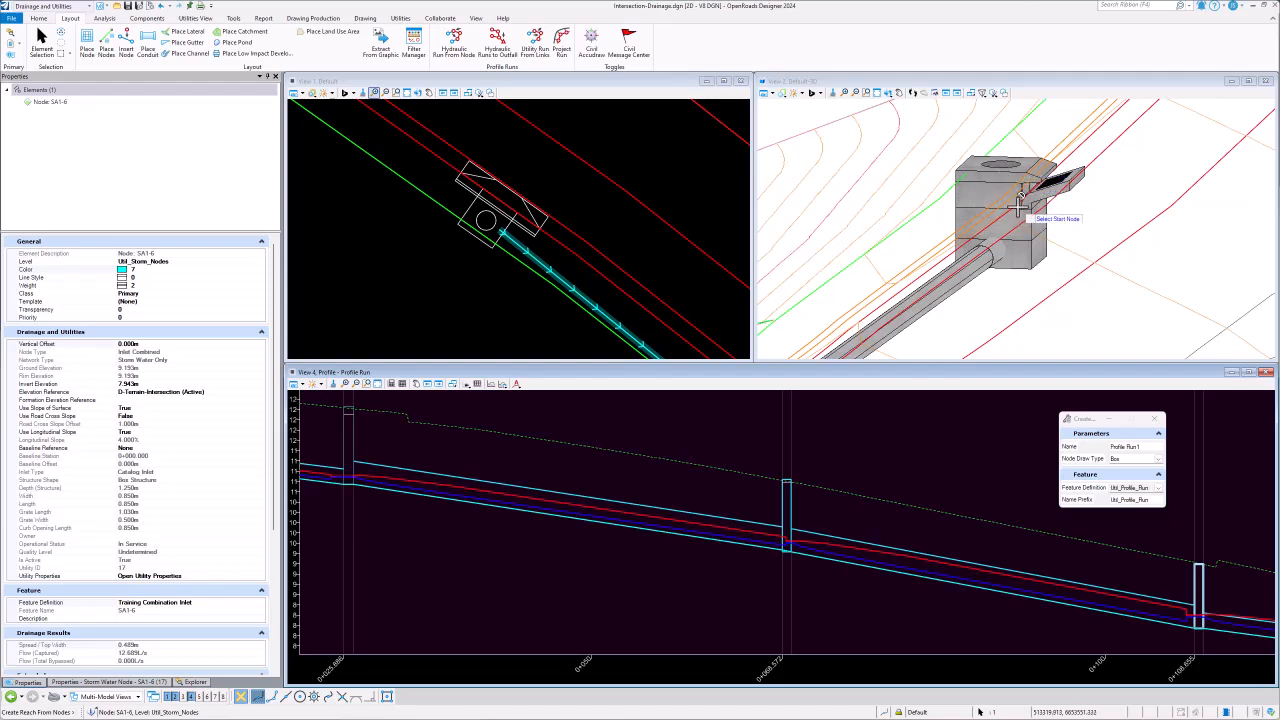
mouse_move(1005, 165)
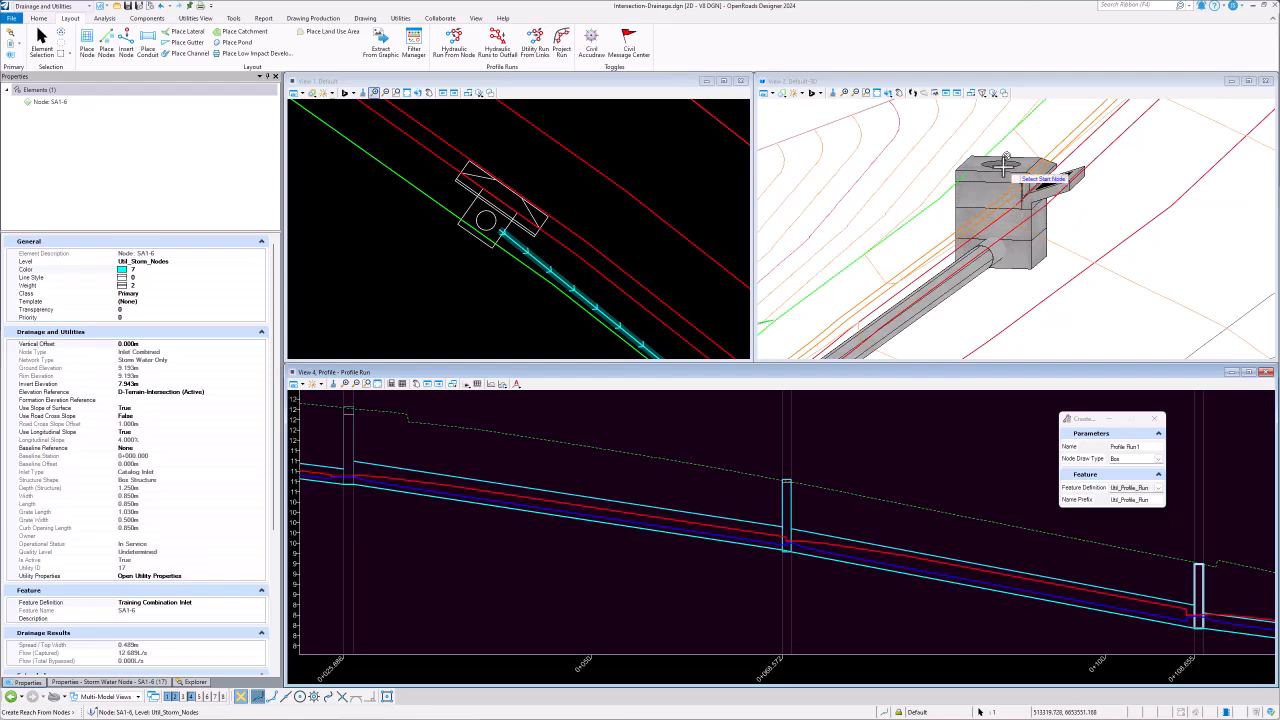
mouse_move(1180, 552)
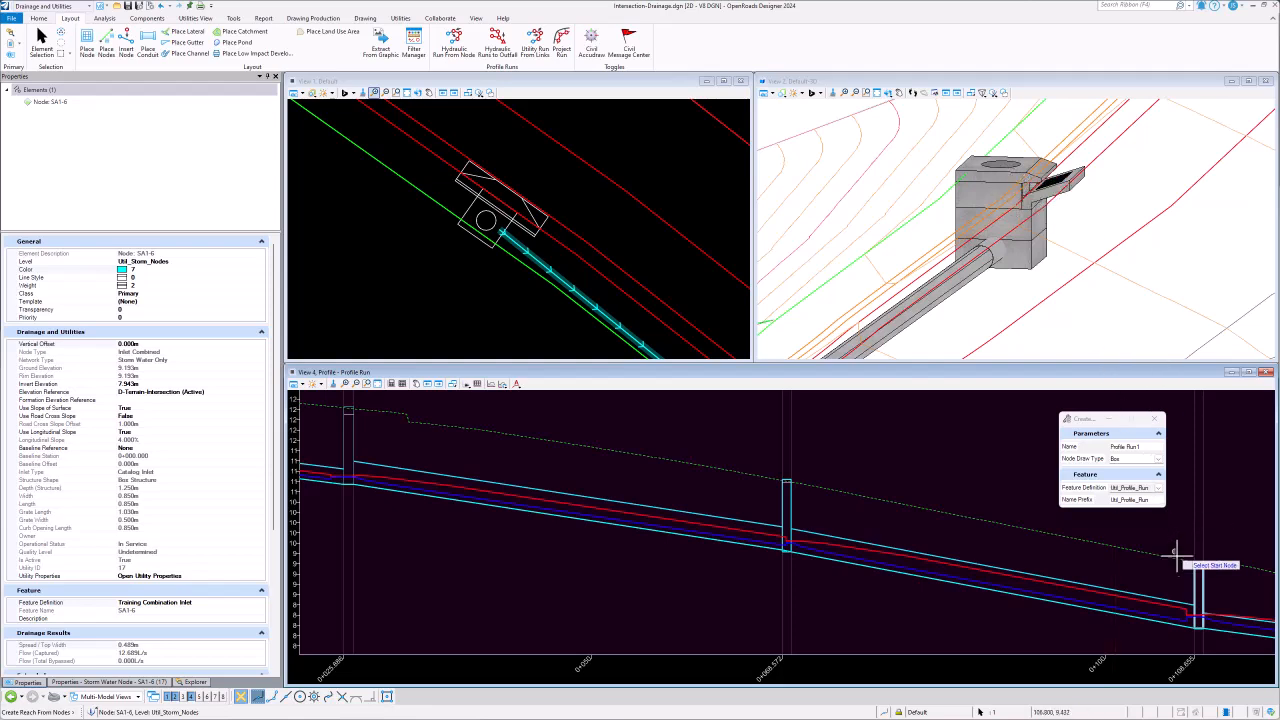
mouse_move(1143, 458)
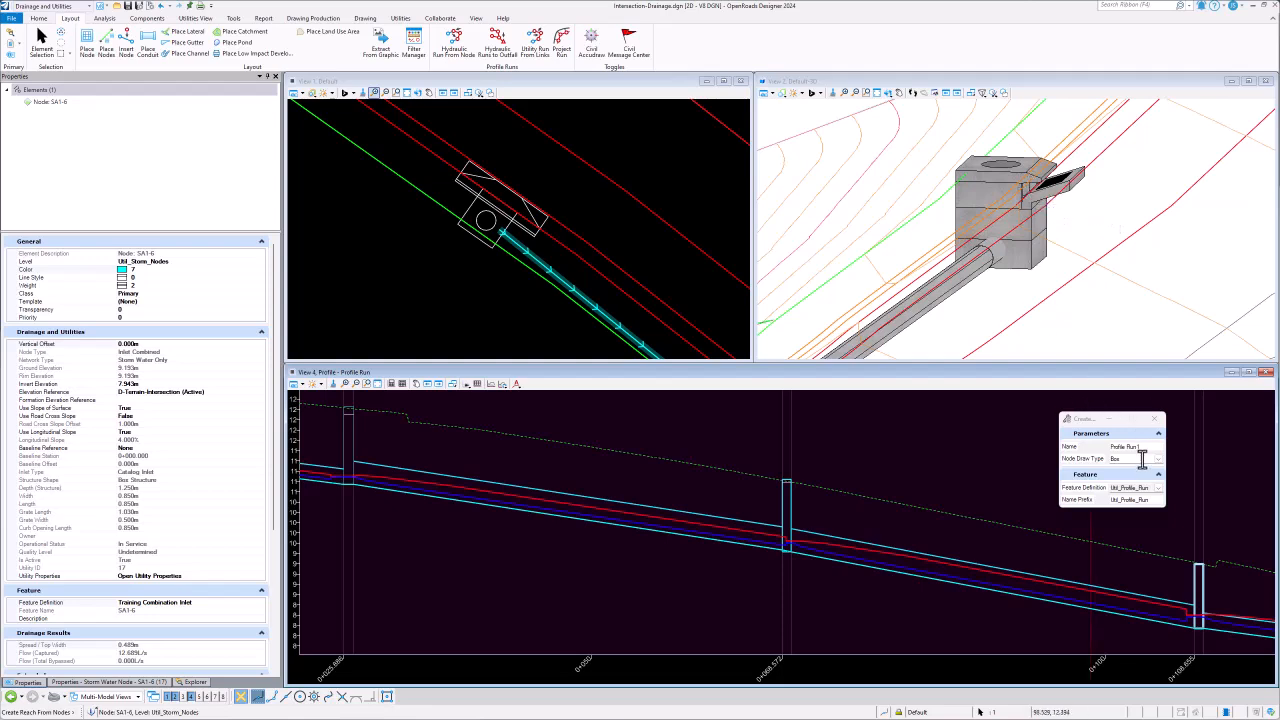
- Cancel the Create Profile Run From Nodes tool for Profile Run 1 so nothing is selected
left_click(1157, 458)
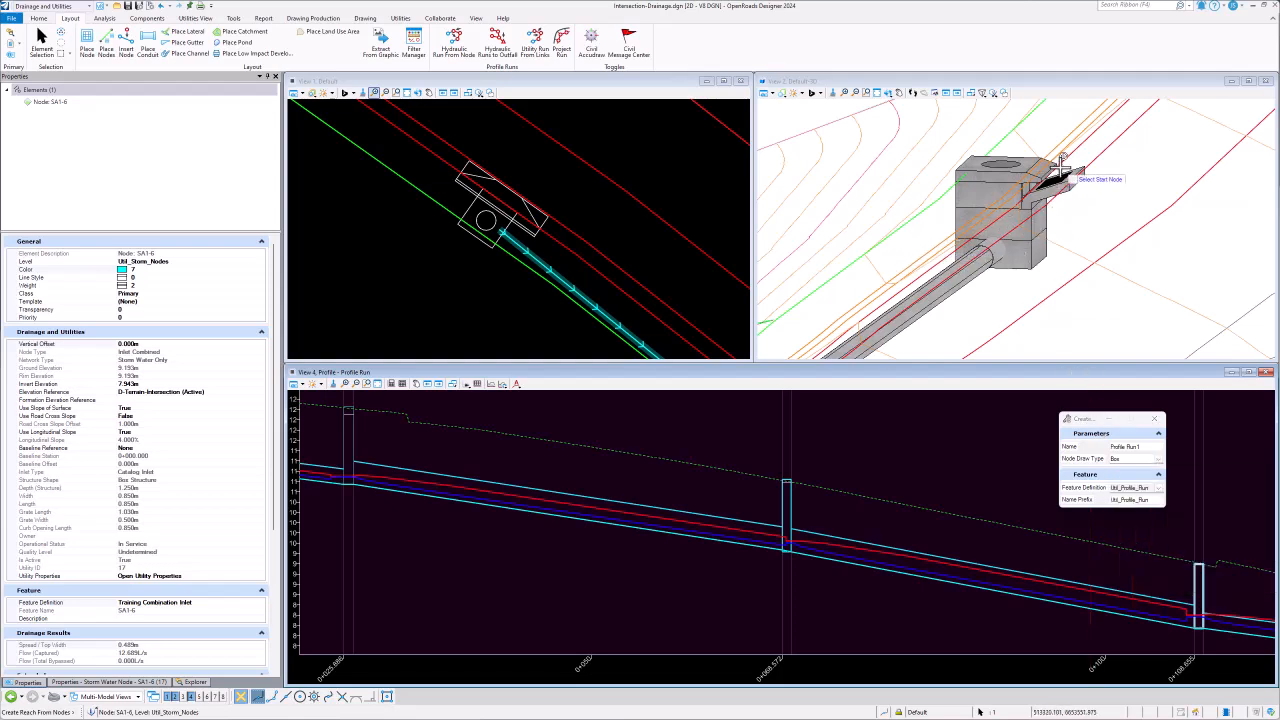
mouse_move(995, 160)
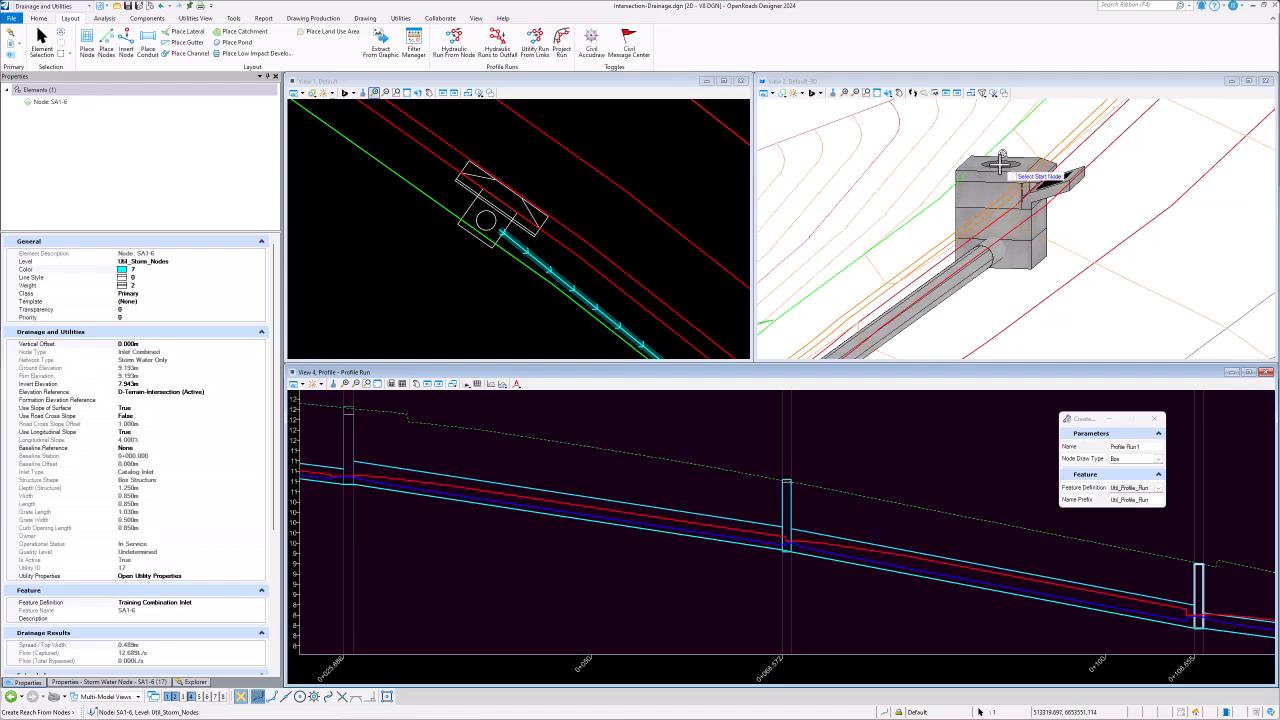
mouse_move(1190, 565)
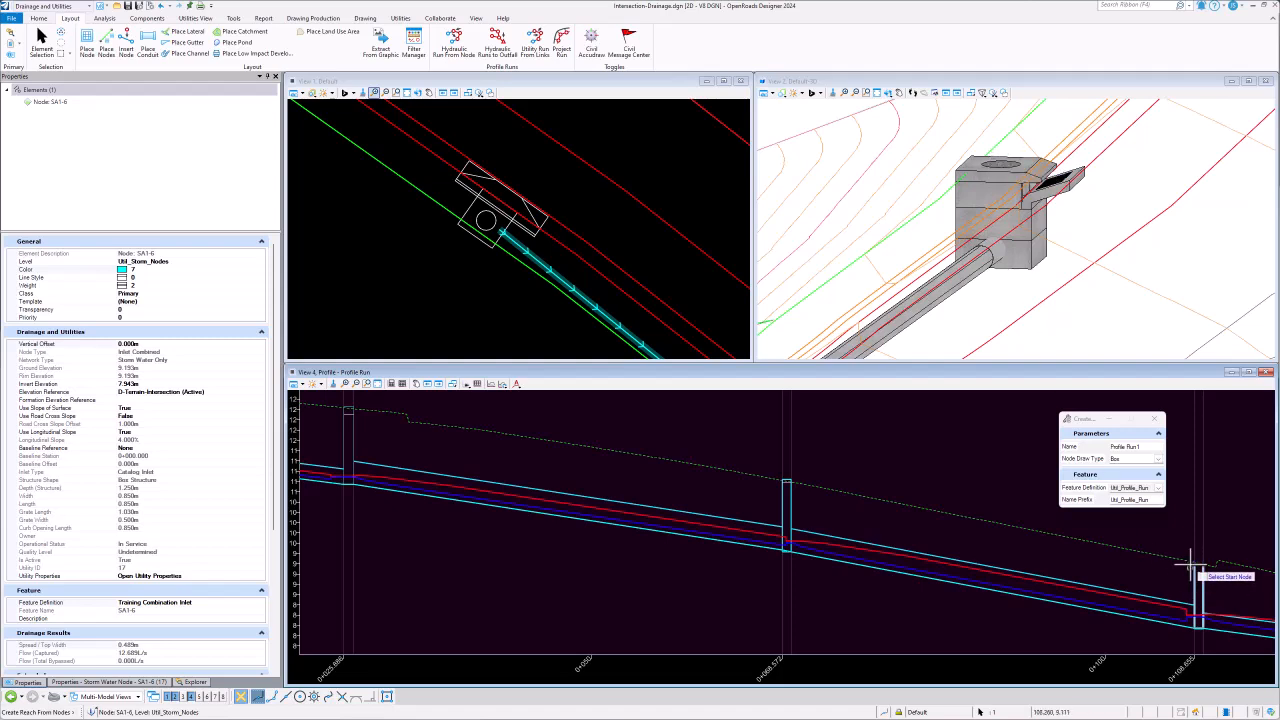
mouse_move(1165, 545)
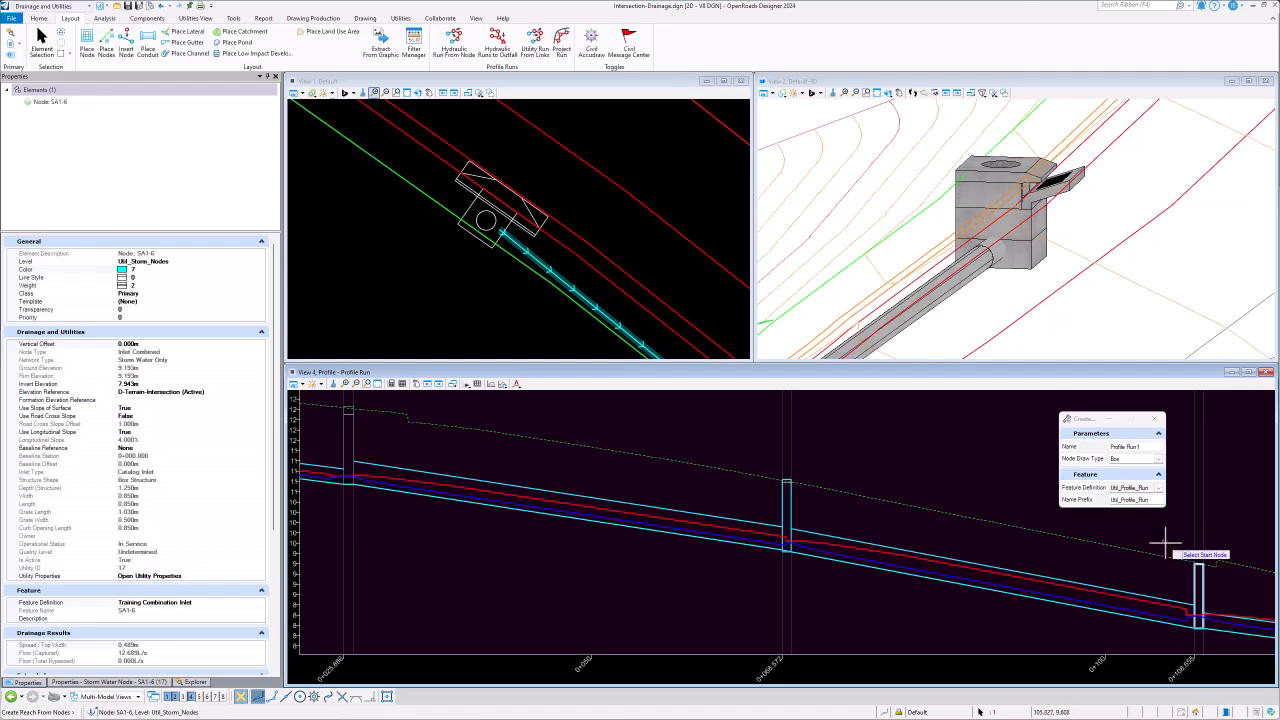
mouse_move(1205, 540)
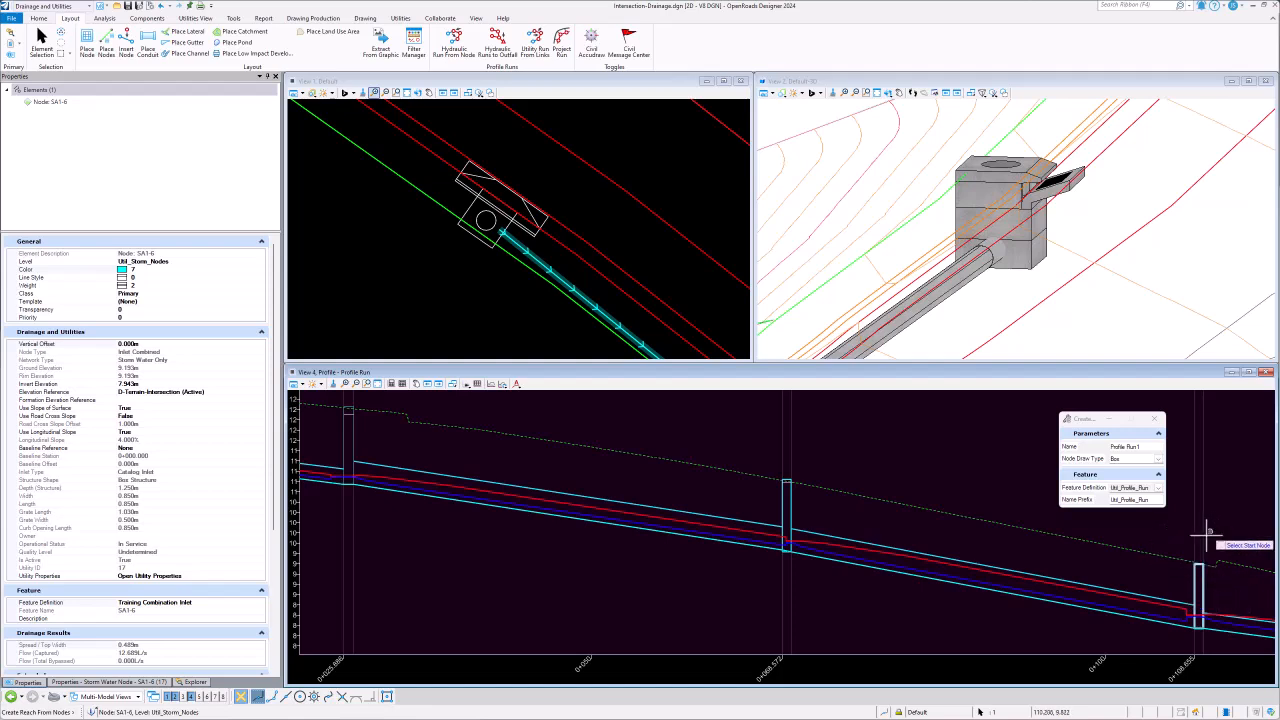
mouse_move(1170, 545)
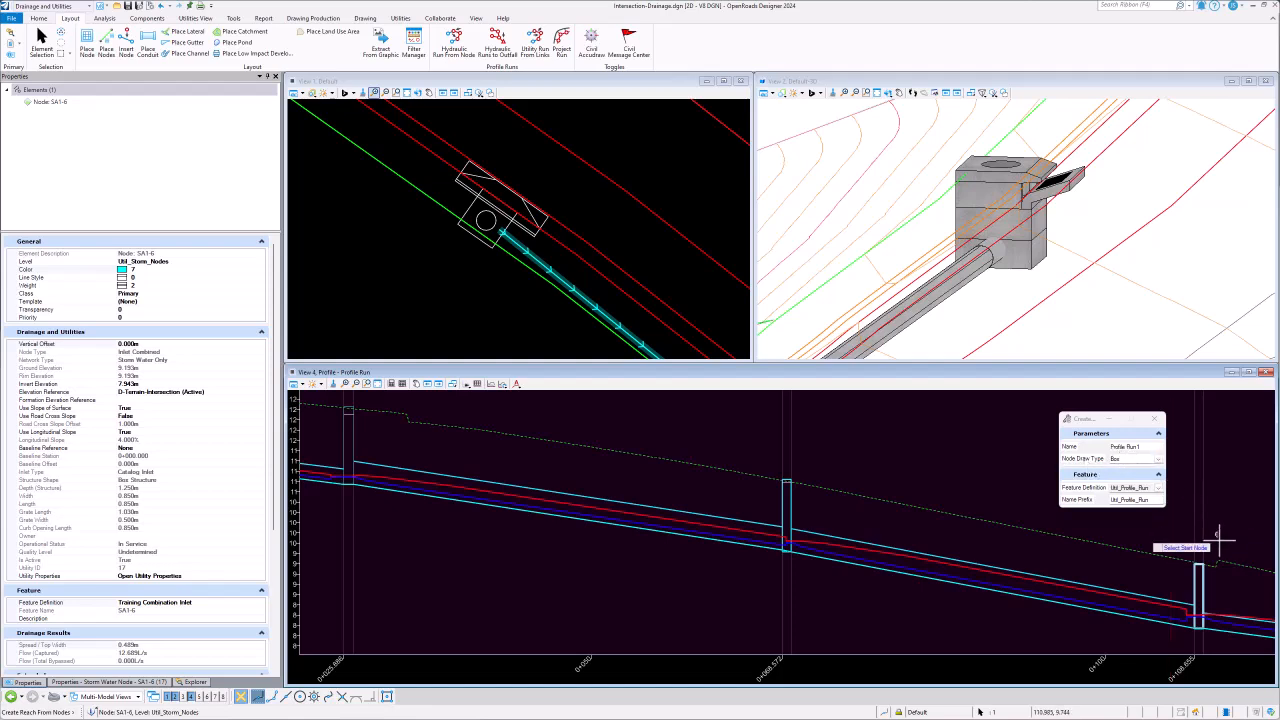
mouse_move(1195, 540)
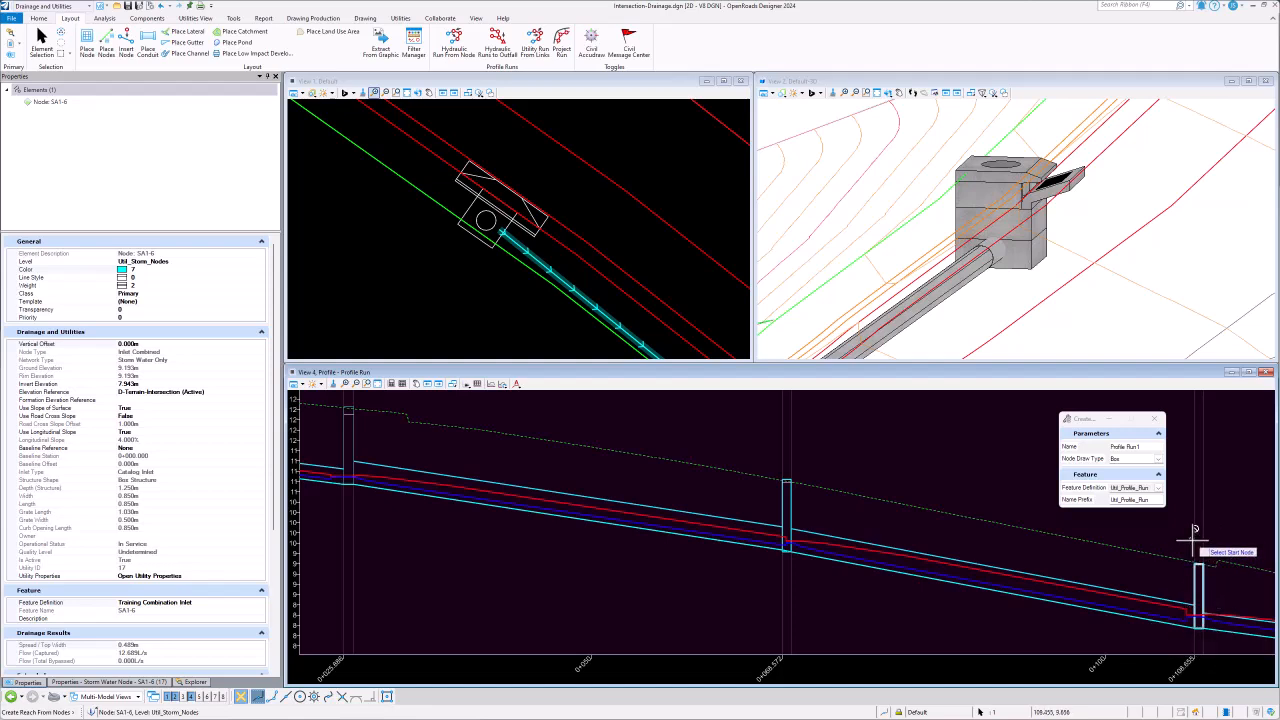
mouse_move(1198, 583)
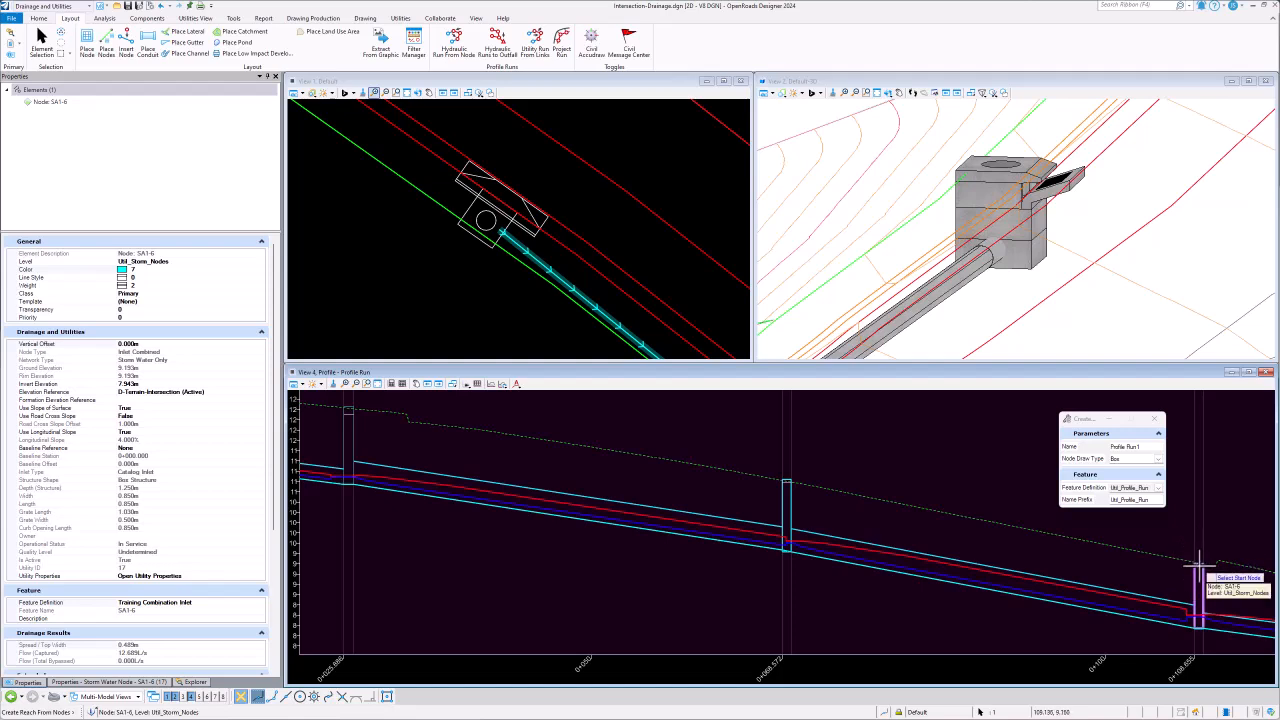
mouse_move(1067, 286)
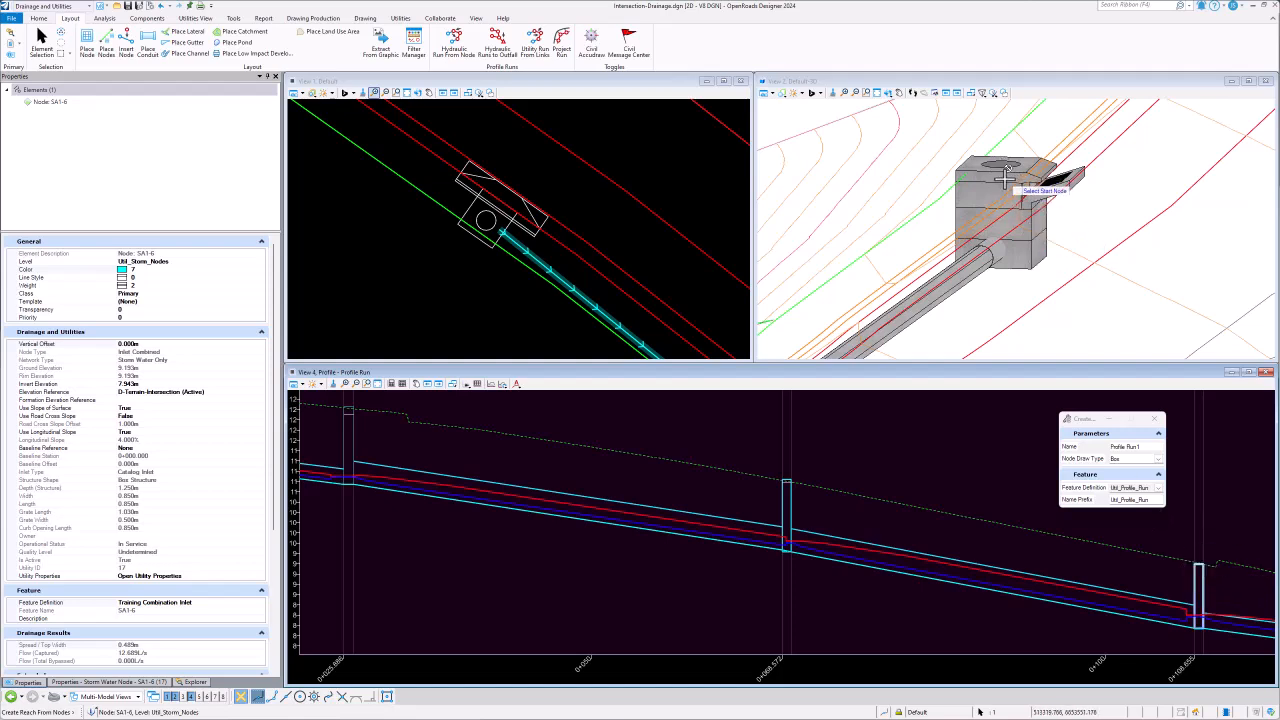
mouse_move(1220, 570)
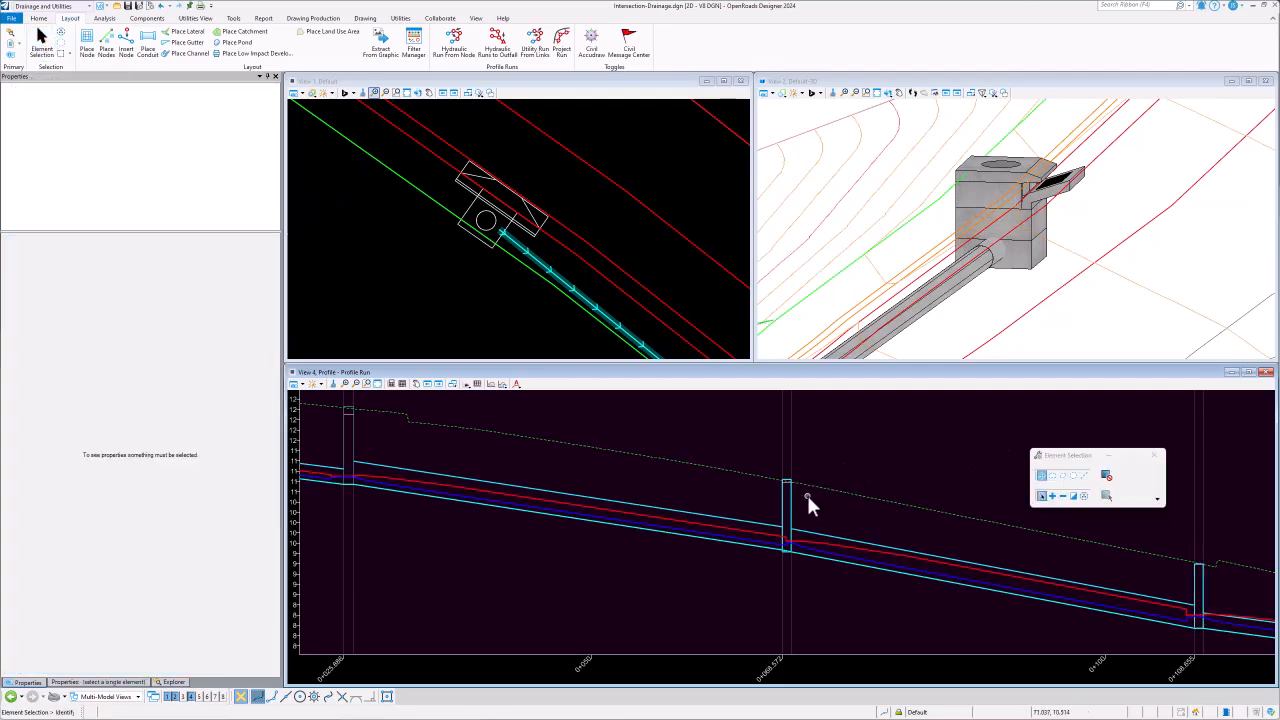
mouse_move(788, 500)
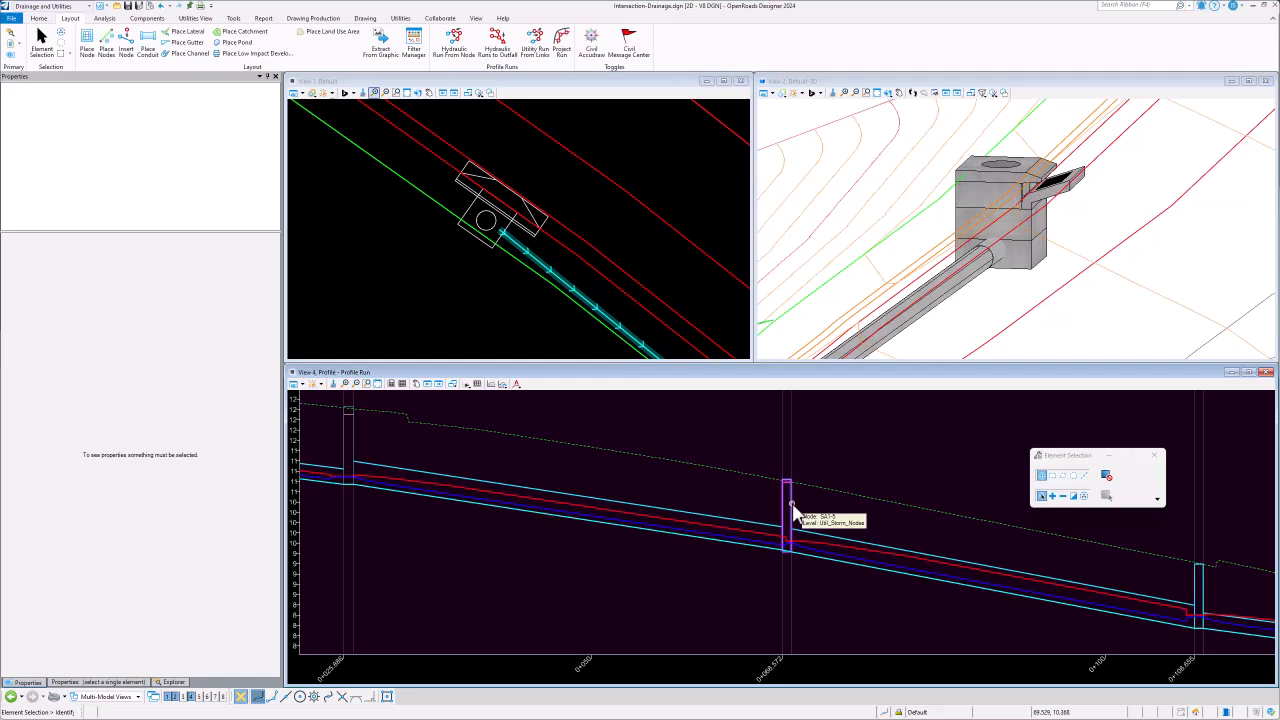
- Select the middle node box in the profile to show catch basin SA1-5's storm-node properties
left_click(787, 515)
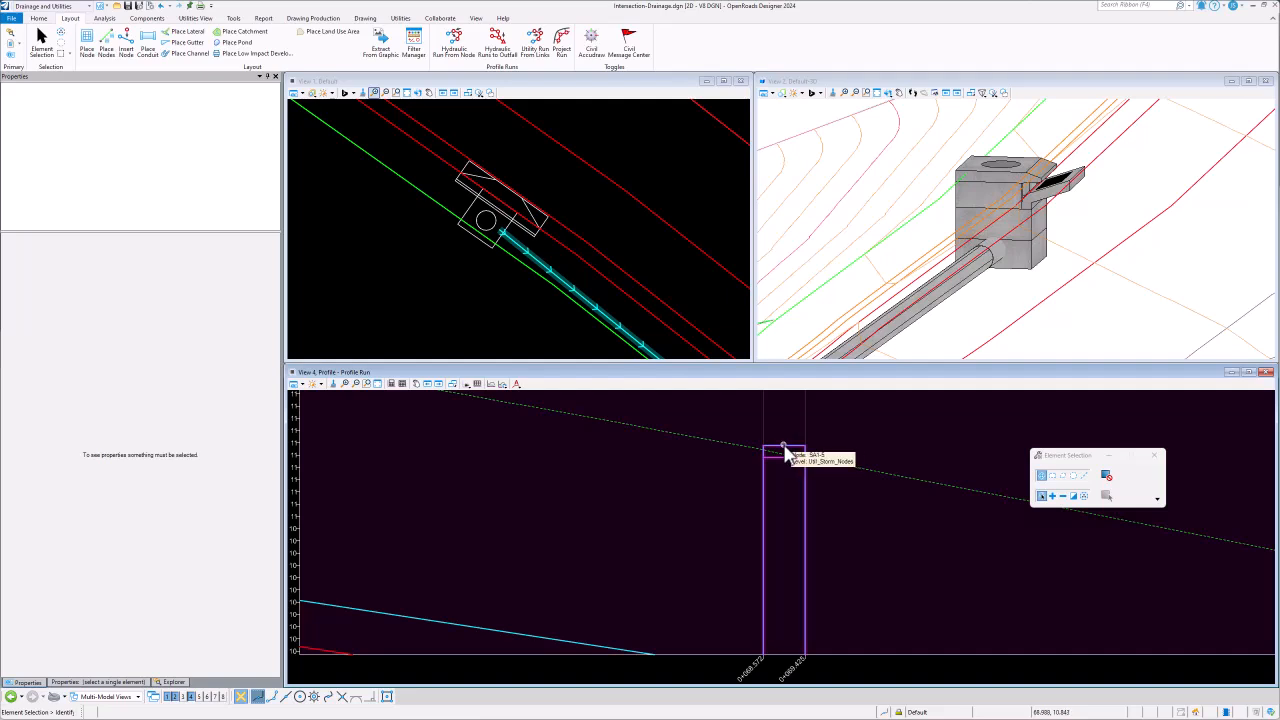
mouse_move(790, 450)
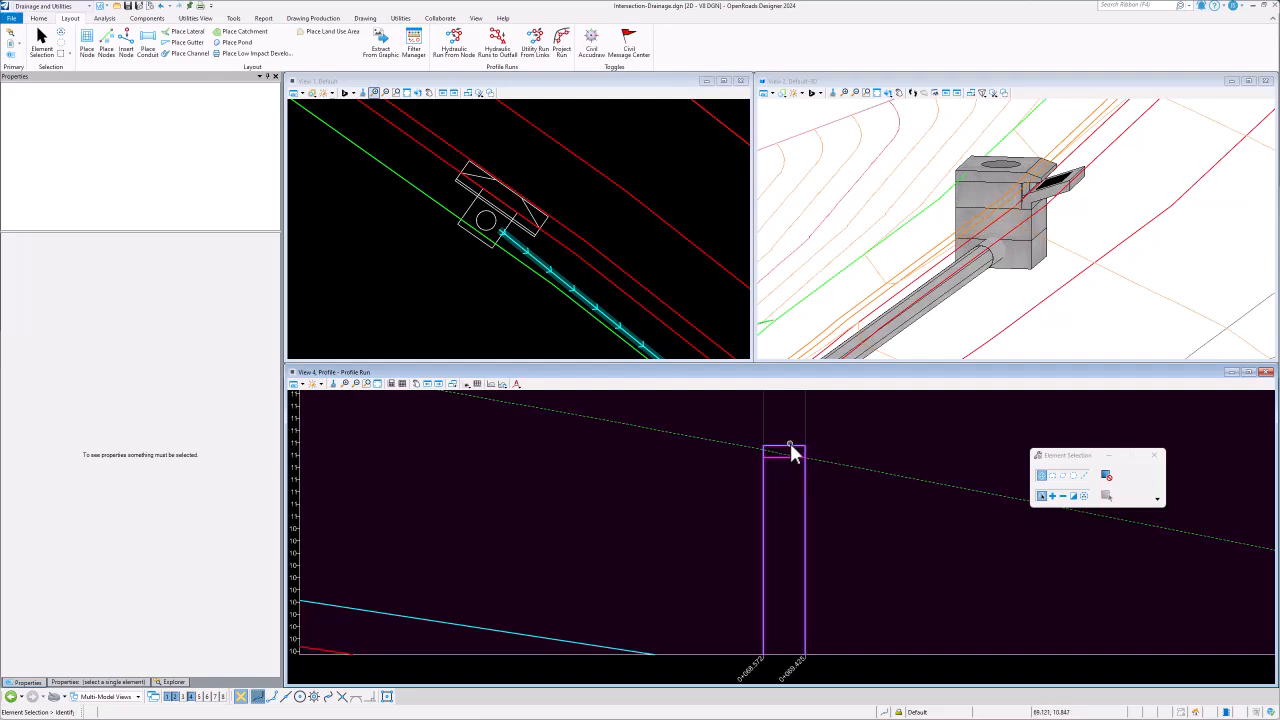
mouse_move(784, 448)
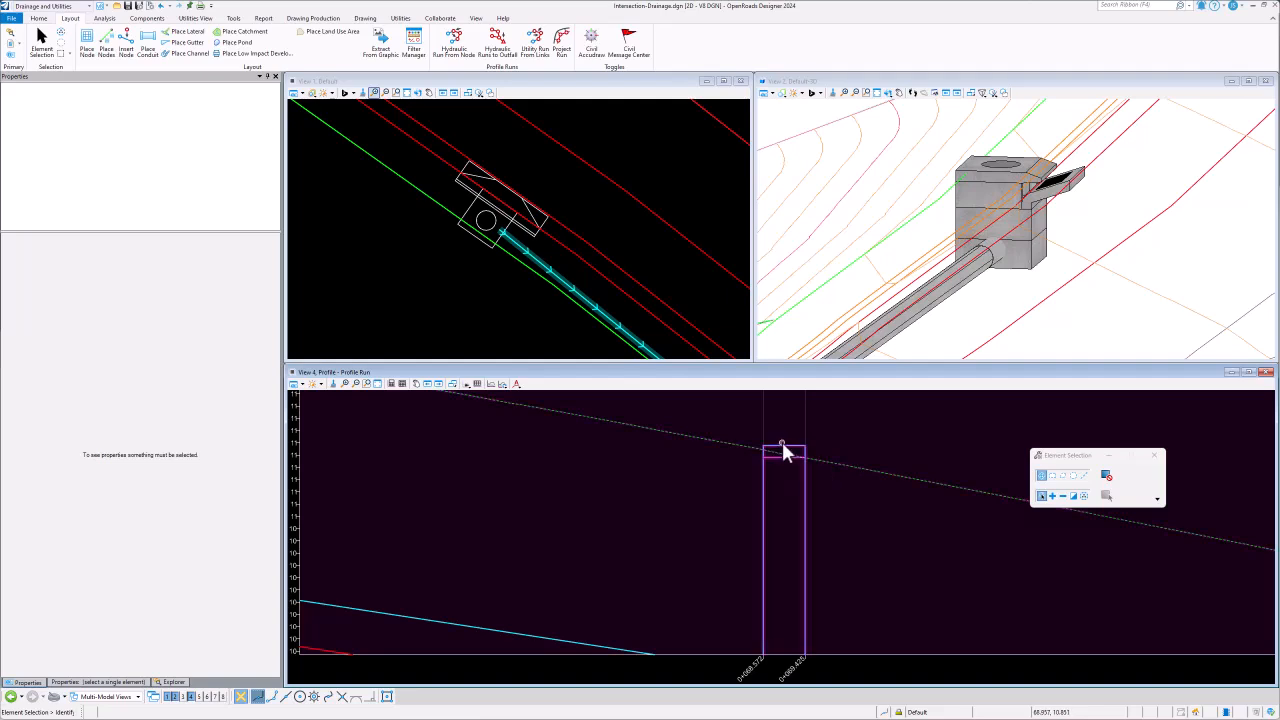
mouse_move(785, 448)
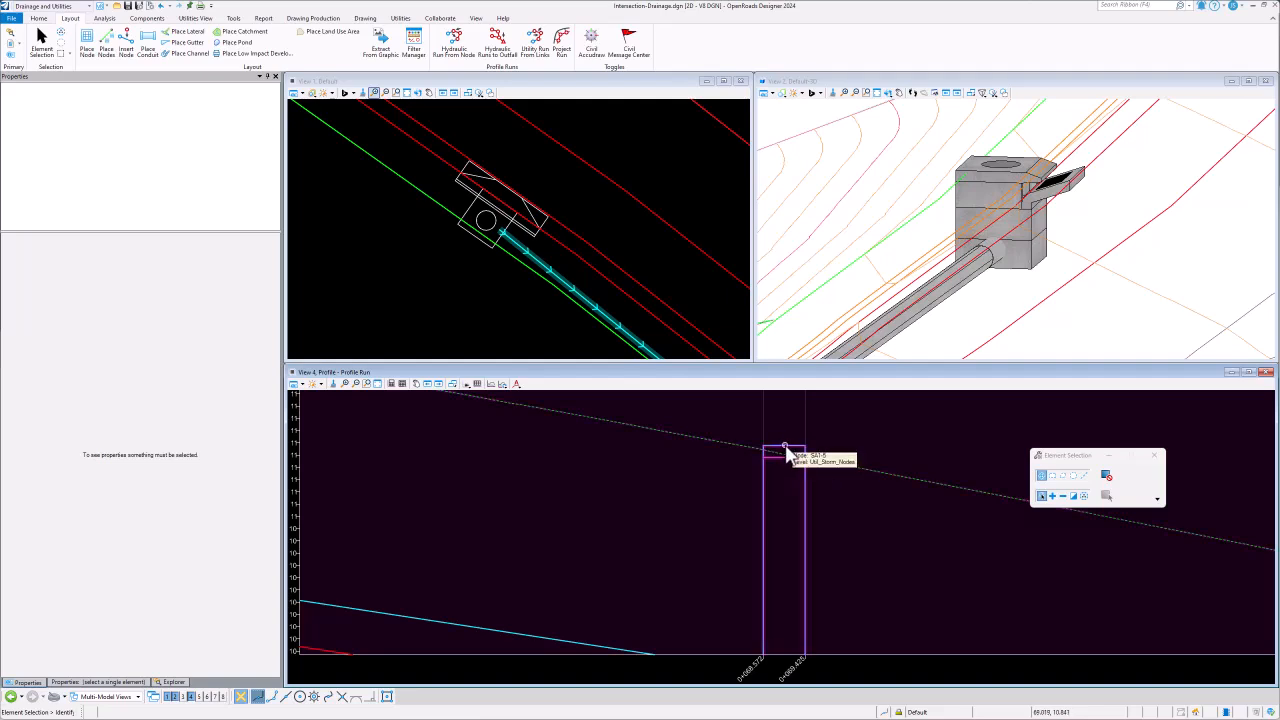
left_click(785, 451)
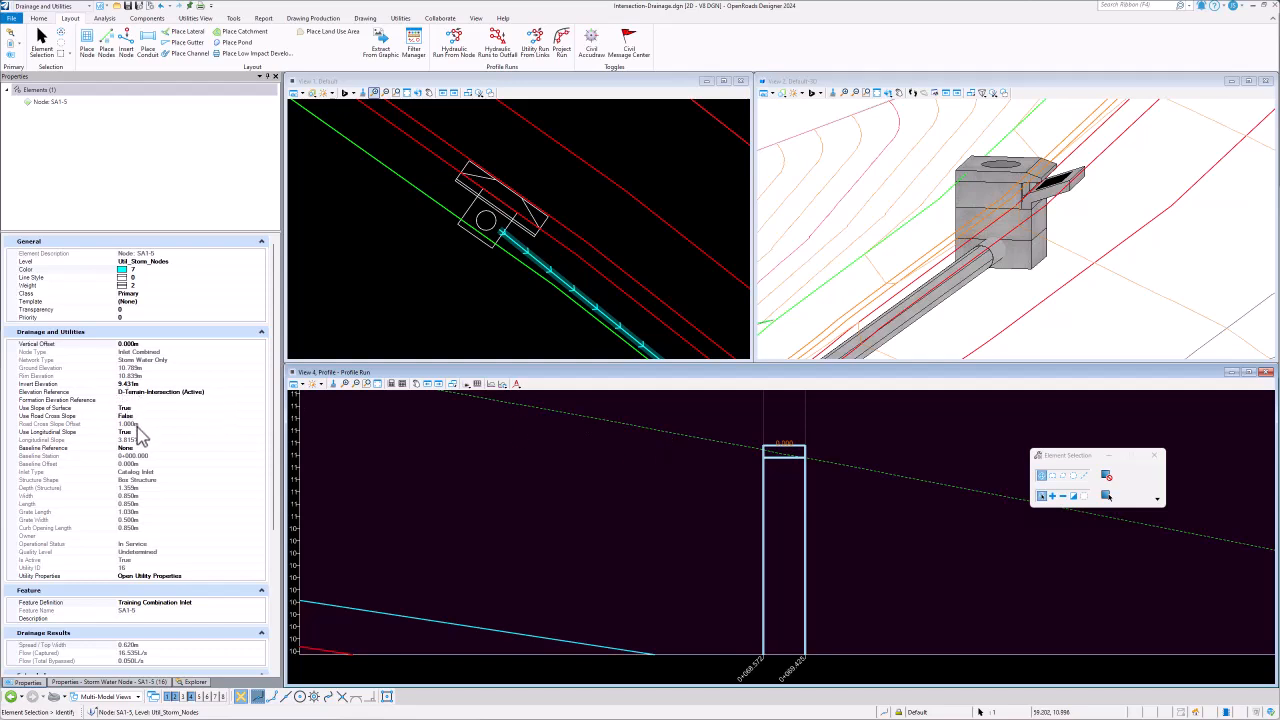
left_click(65, 376)
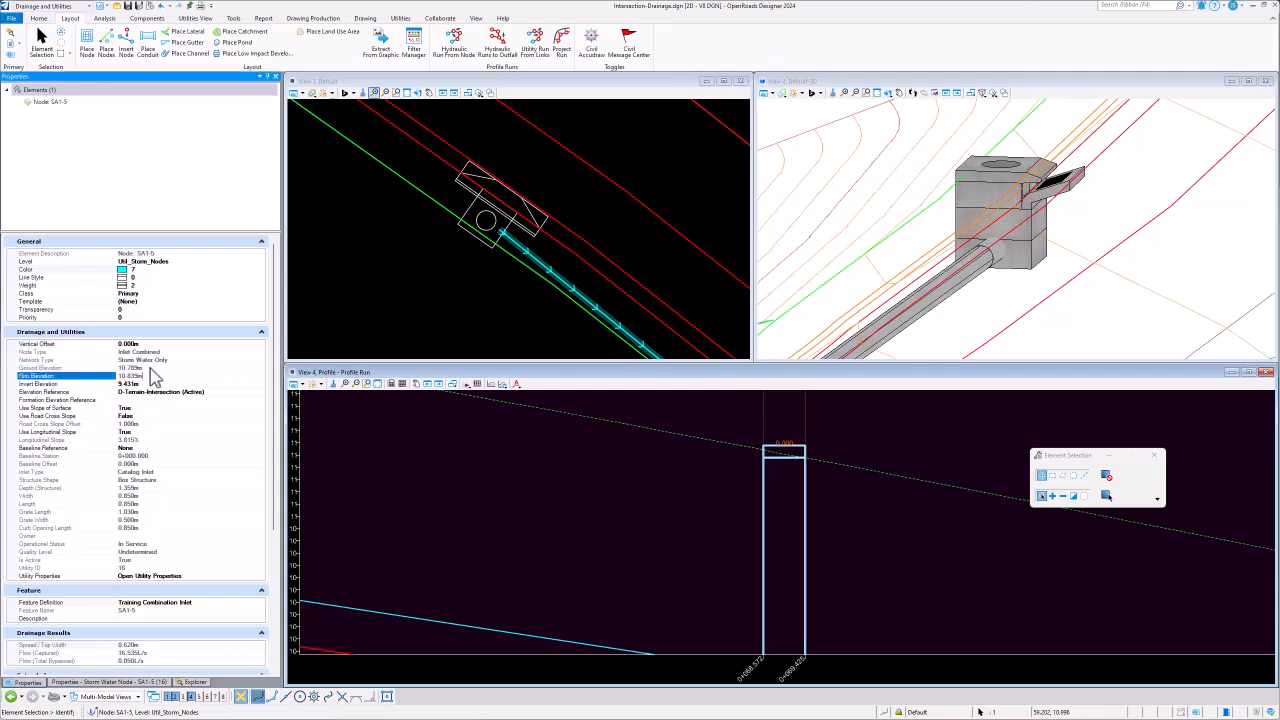
left_click(40, 368)
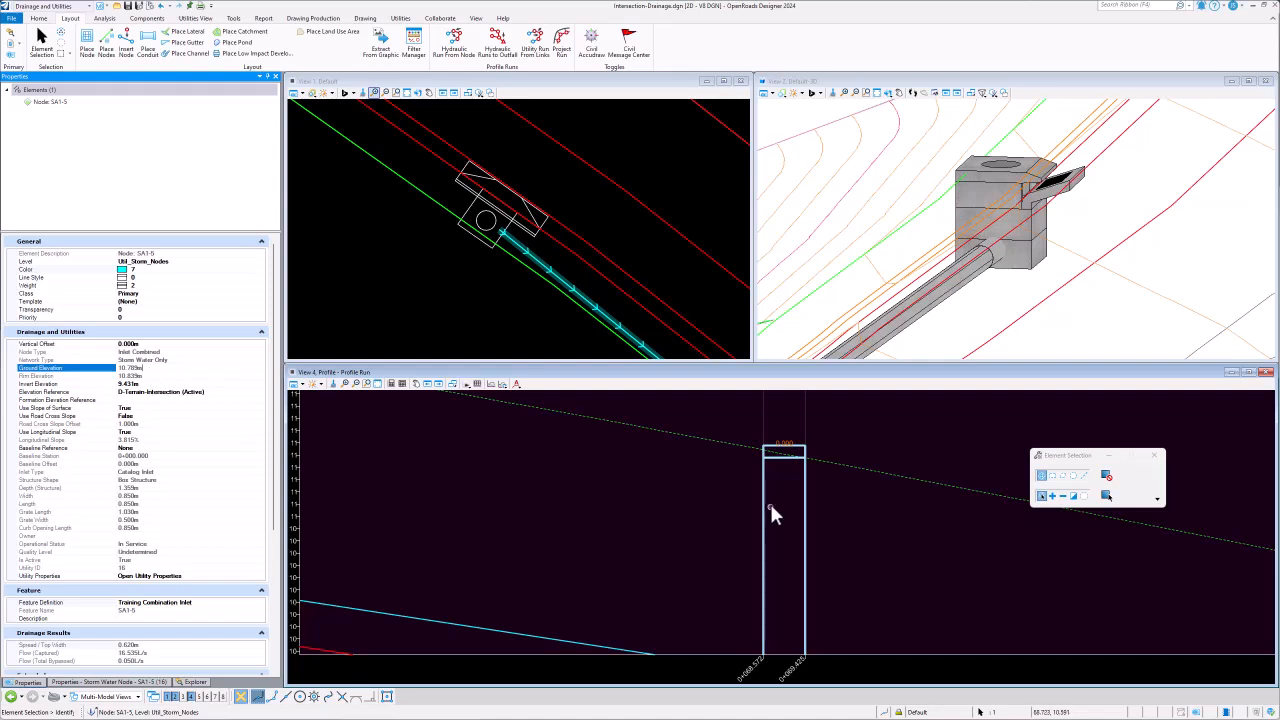
mouse_move(783, 498)
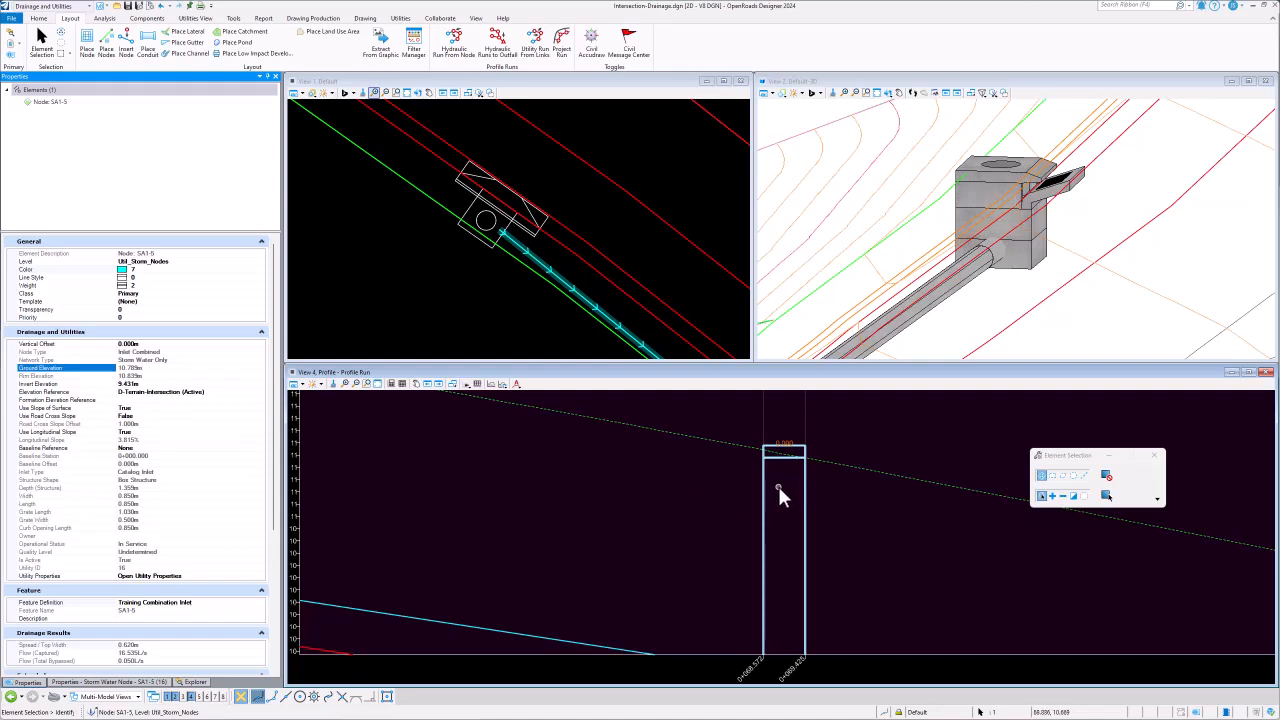
mouse_move(690, 458)
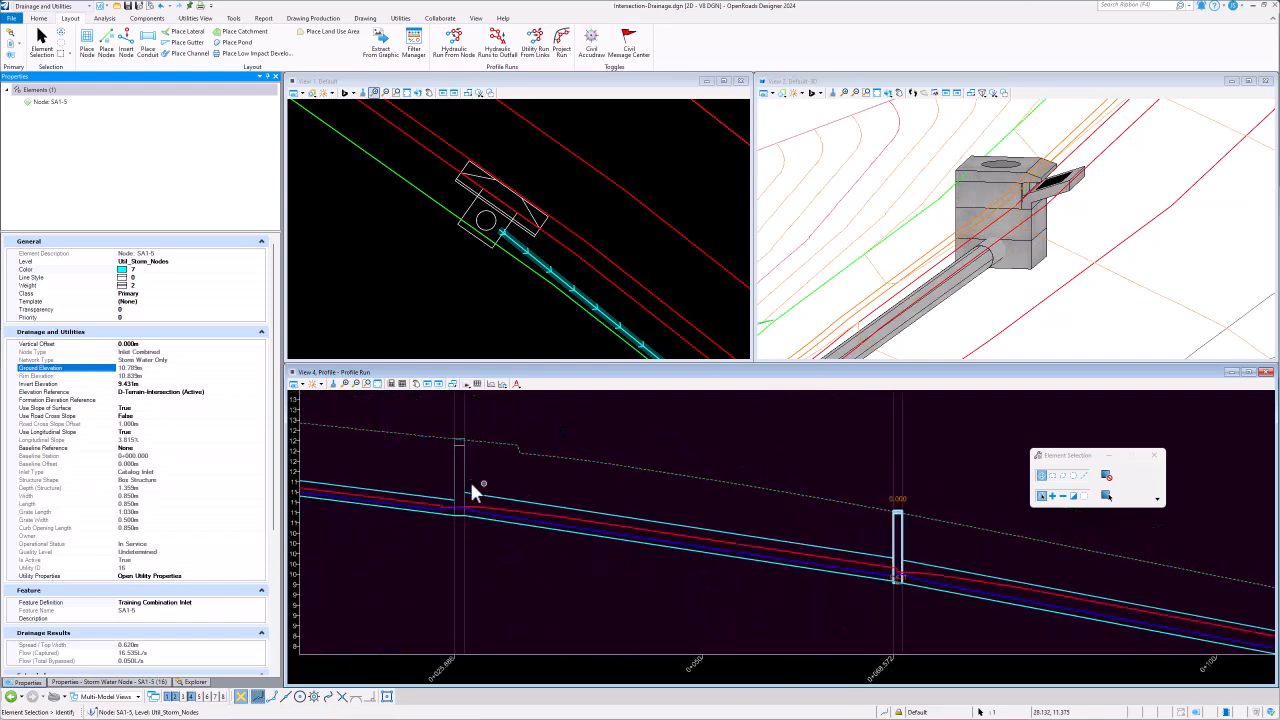
- Select the left profile box SEP-2 and inspect its set-out and rim elevations in Properties
left_click(460, 470)
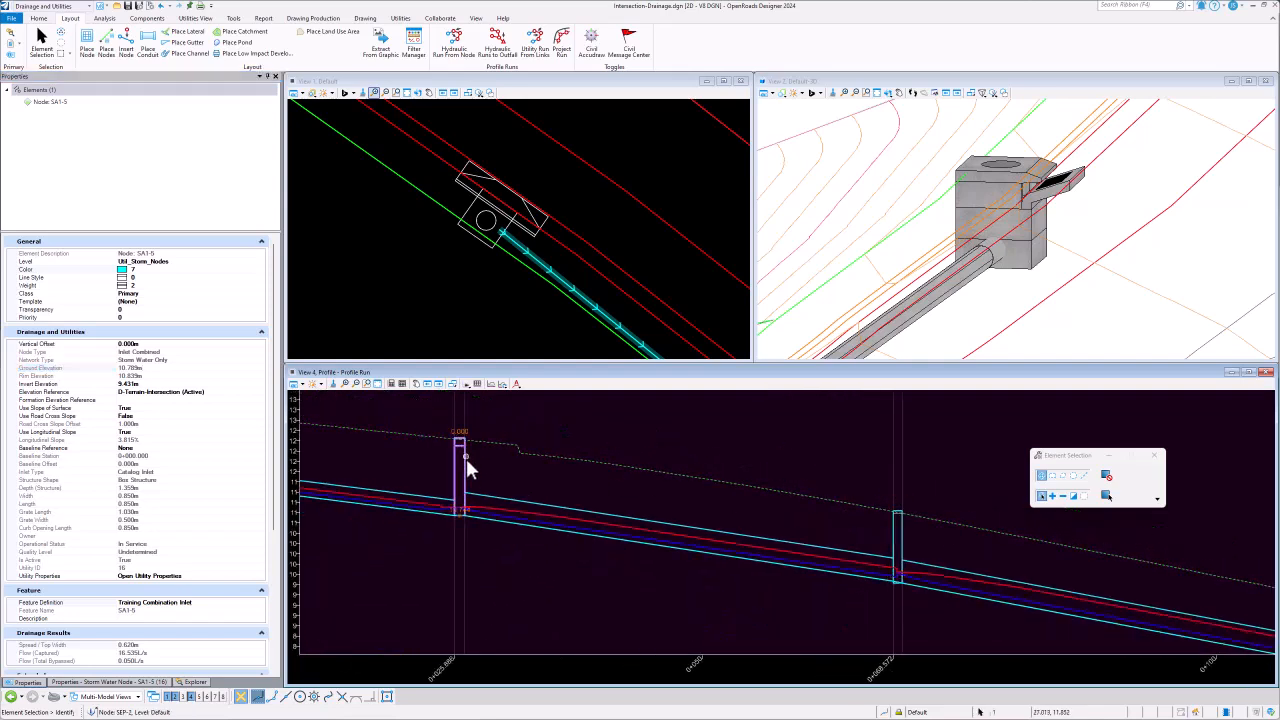
left_click(458, 470)
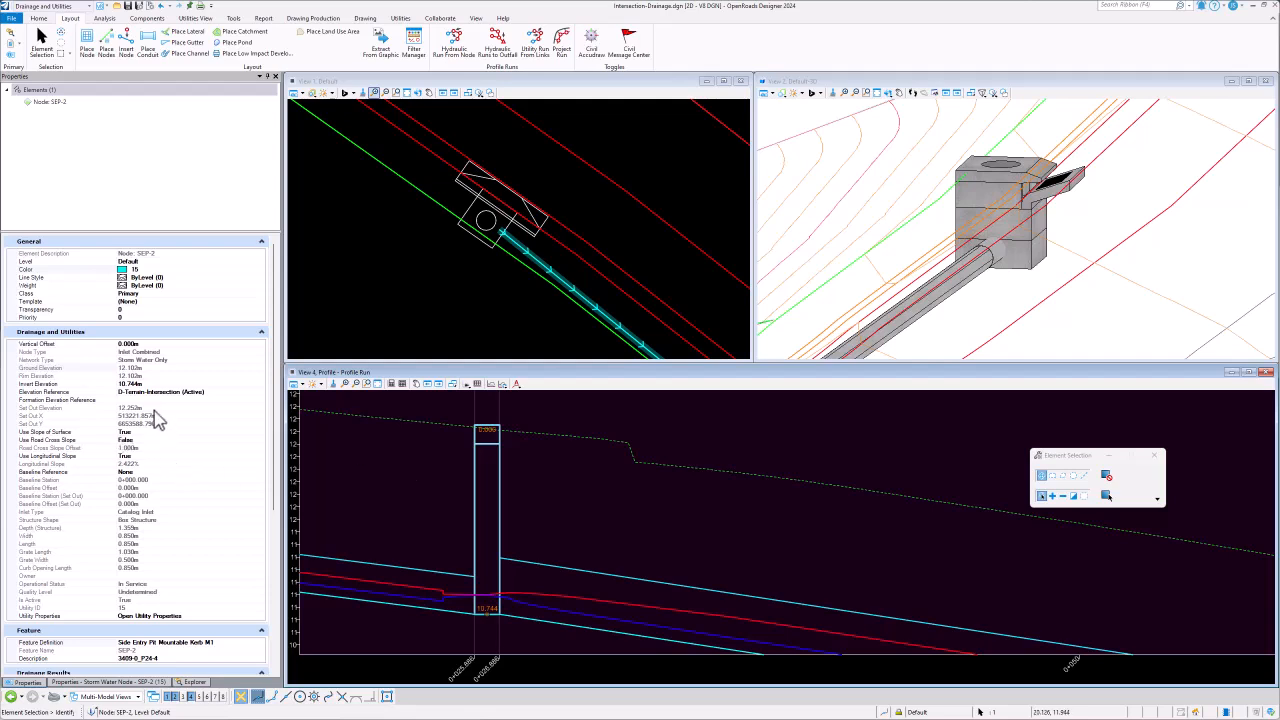
left_click(40, 408)
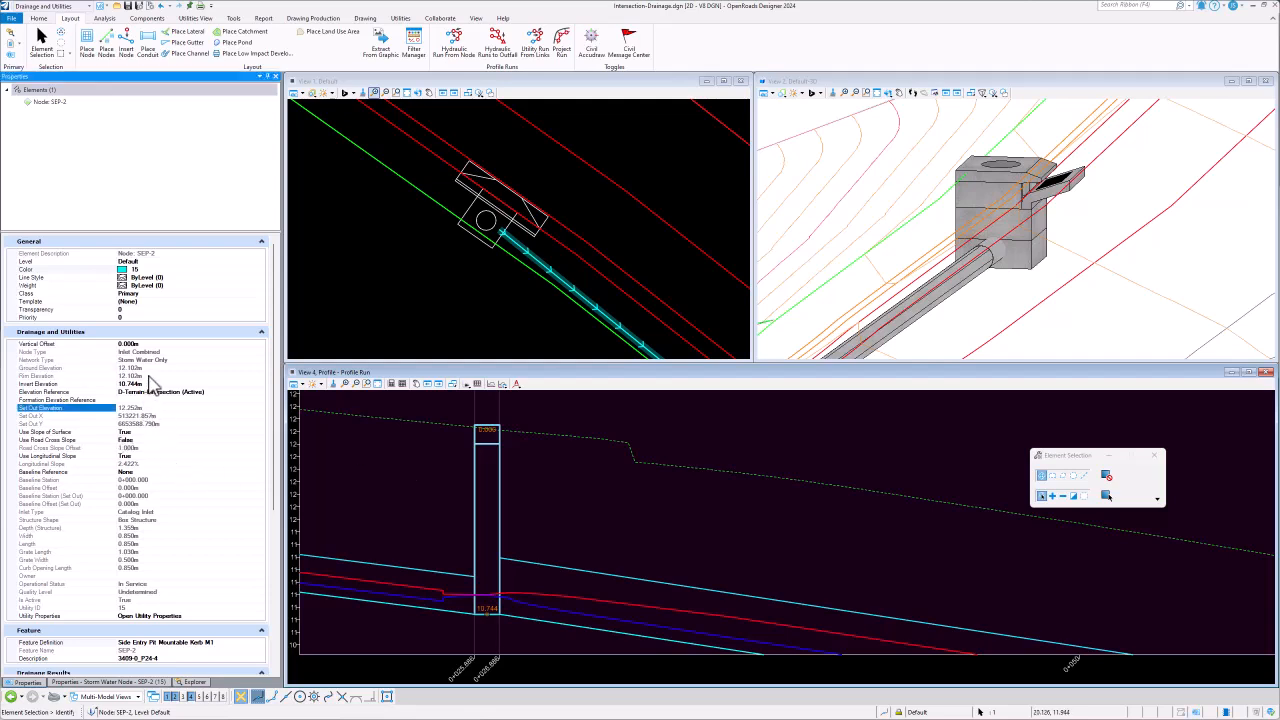
left_click(65, 368)
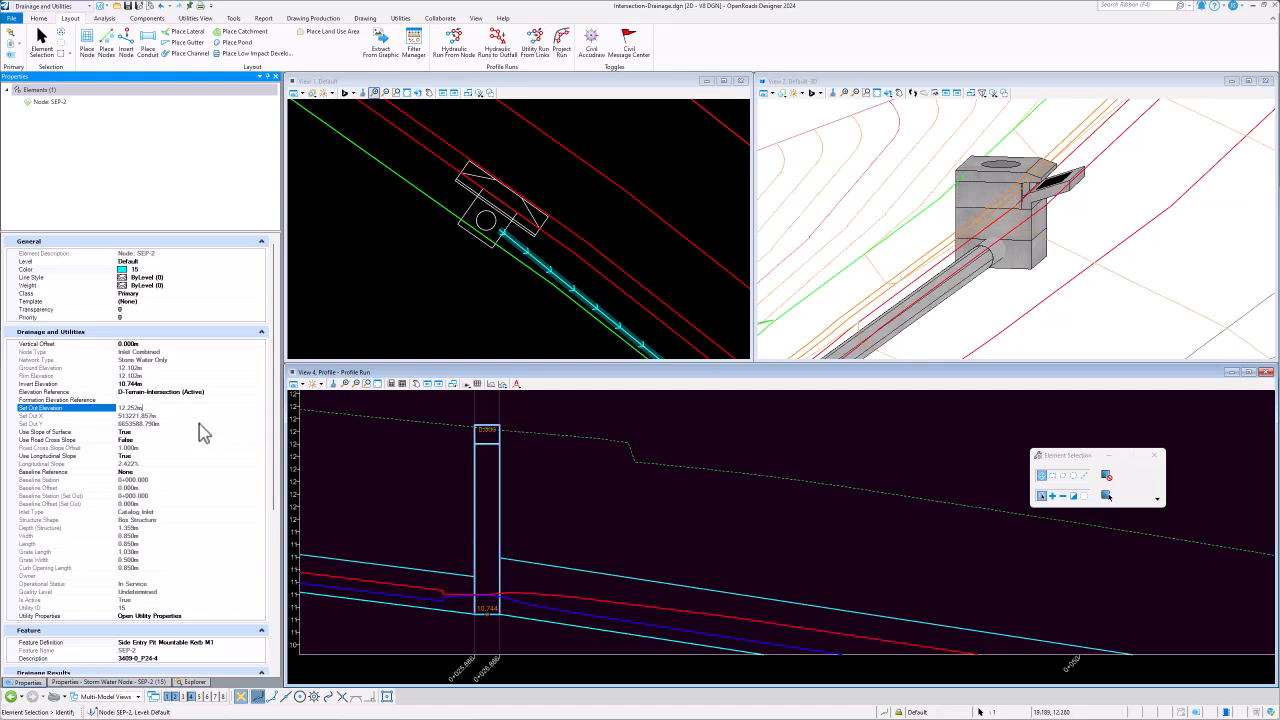
mouse_move(148, 390)
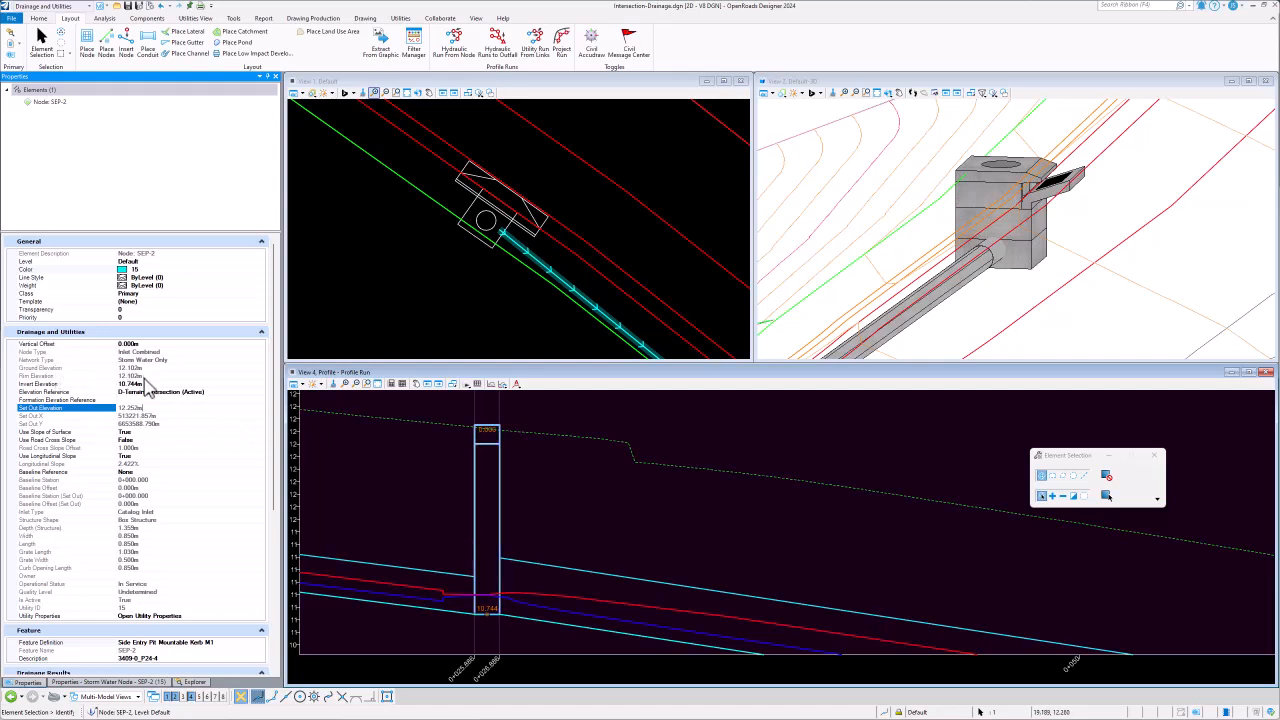